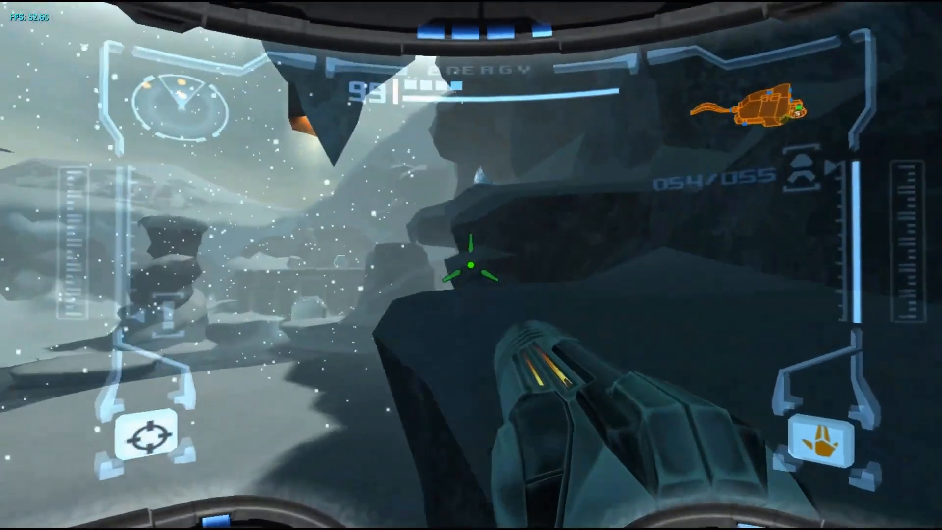
Pause the Metroid Prime mouse-and-keyboard gameplay video on YouTube
left_click(471, 265)
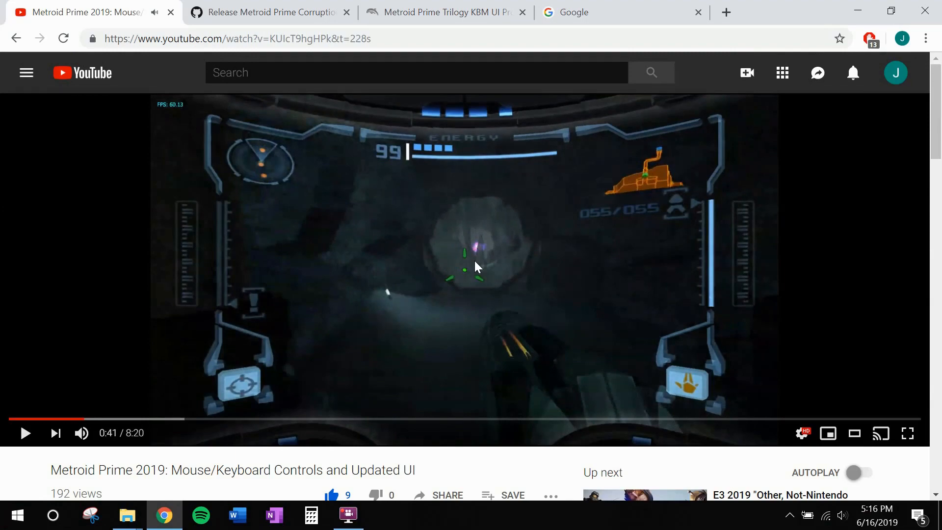
Browse the PrimeHack release, KBM UI forum thread, and Google ISO search tabs
left_click(270, 12)
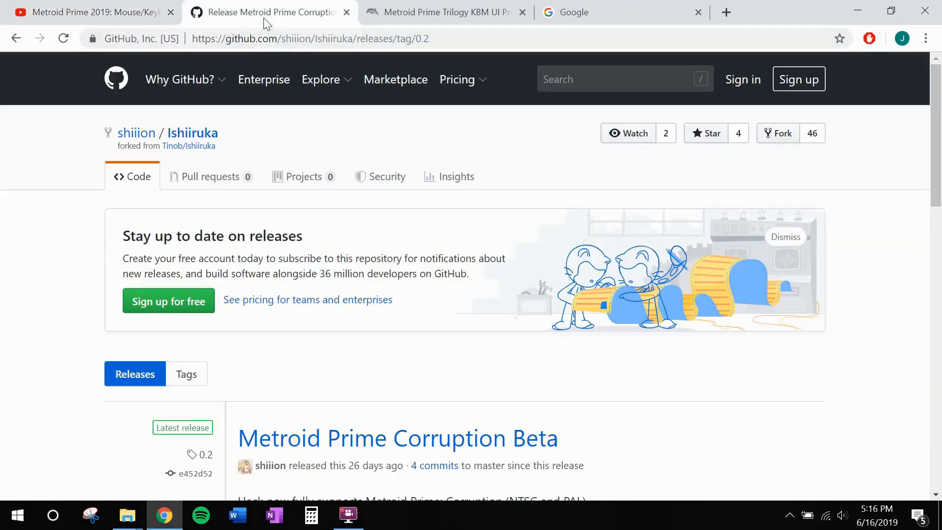
scroll("down", 3)
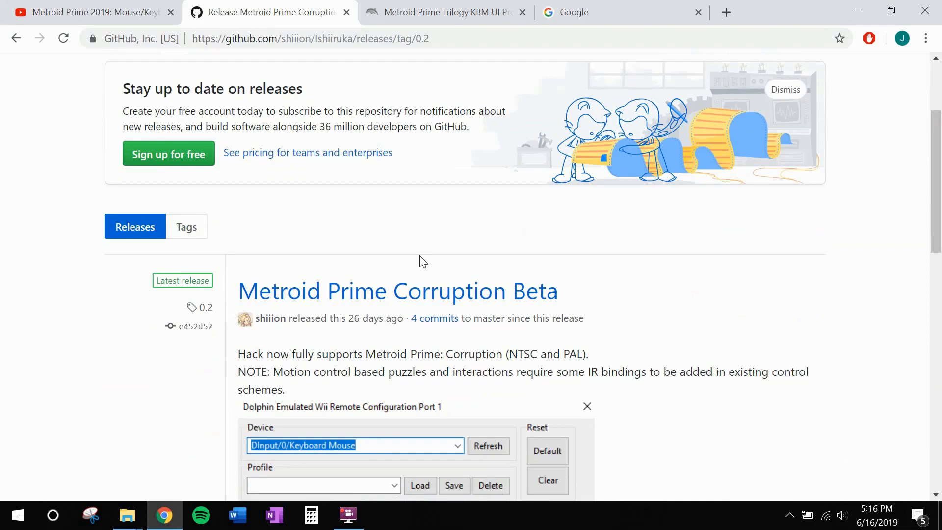
left_click(444, 12)
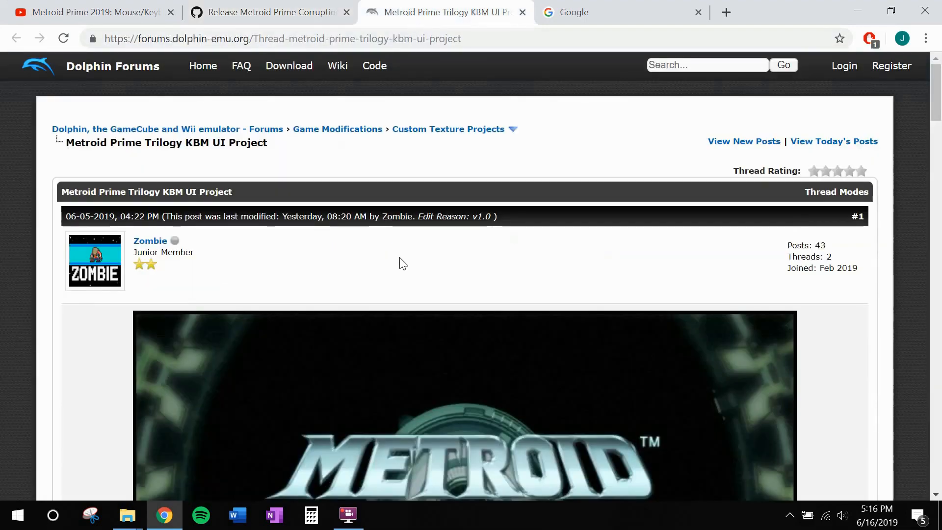
scroll("down", 3)
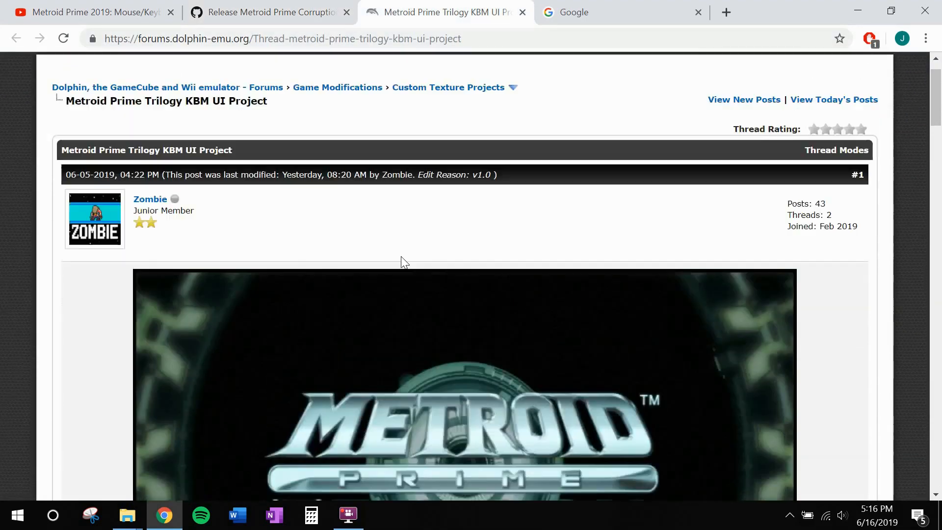
left_click(606, 12)
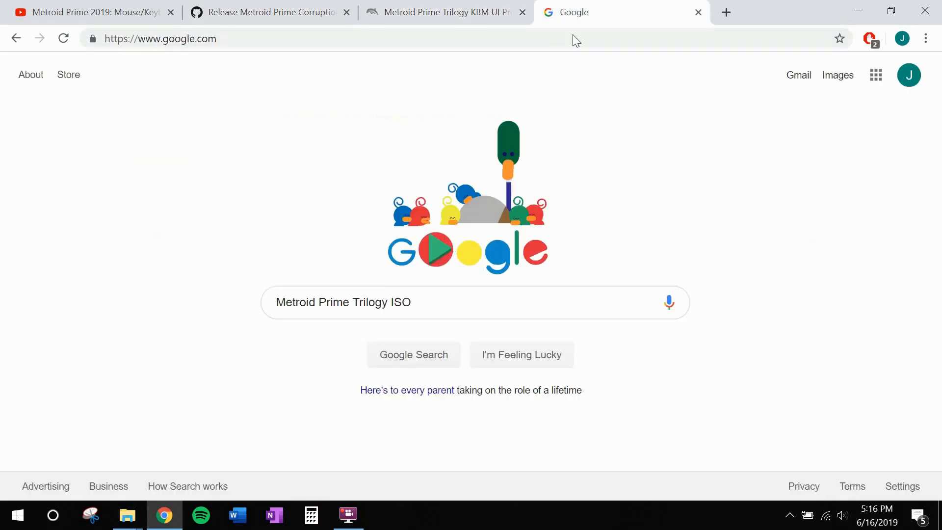
mouse_move(201, 251)
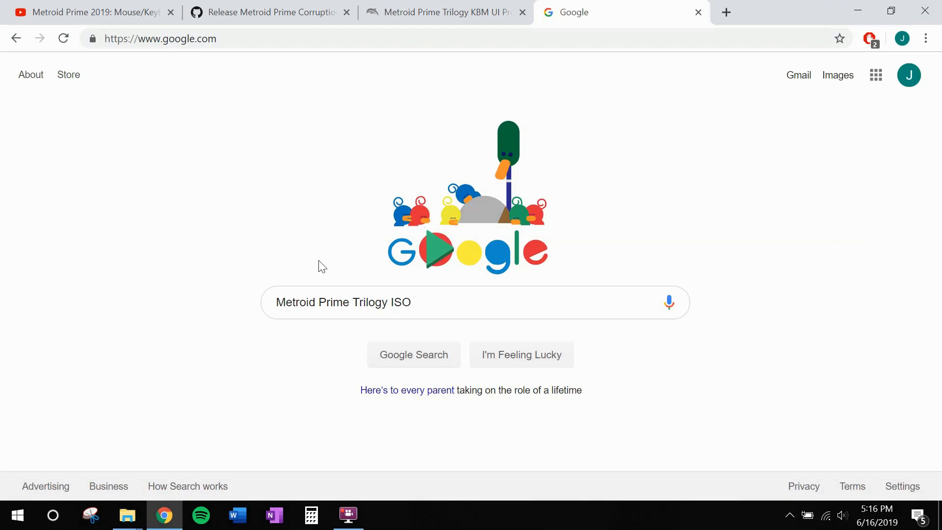
Download PrimeHackRelease.zip from the Corruption Beta release's Assets list
left_click(269, 12)
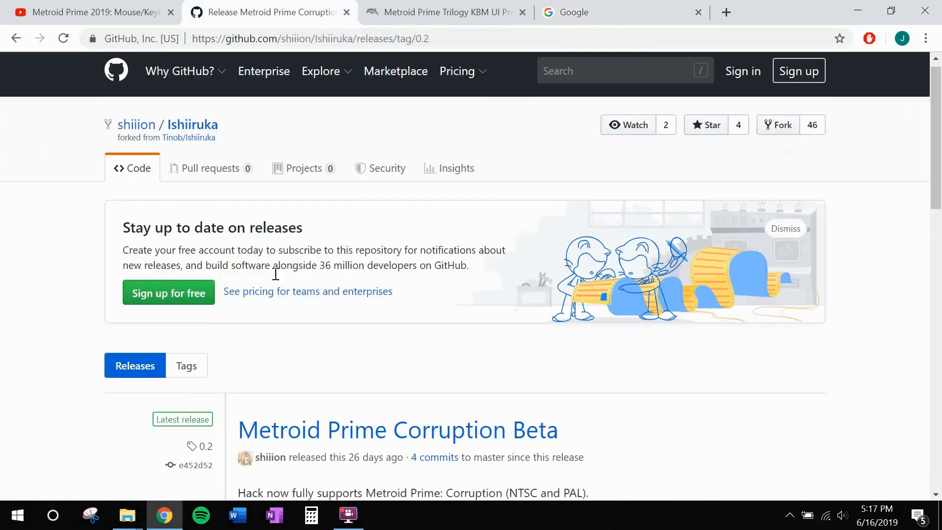
scroll("down", 3)
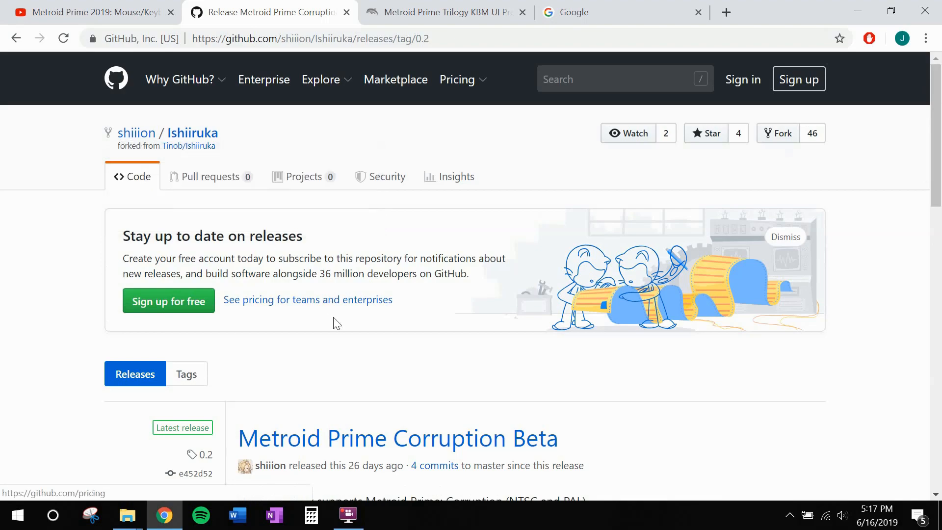
scroll("down", 3)
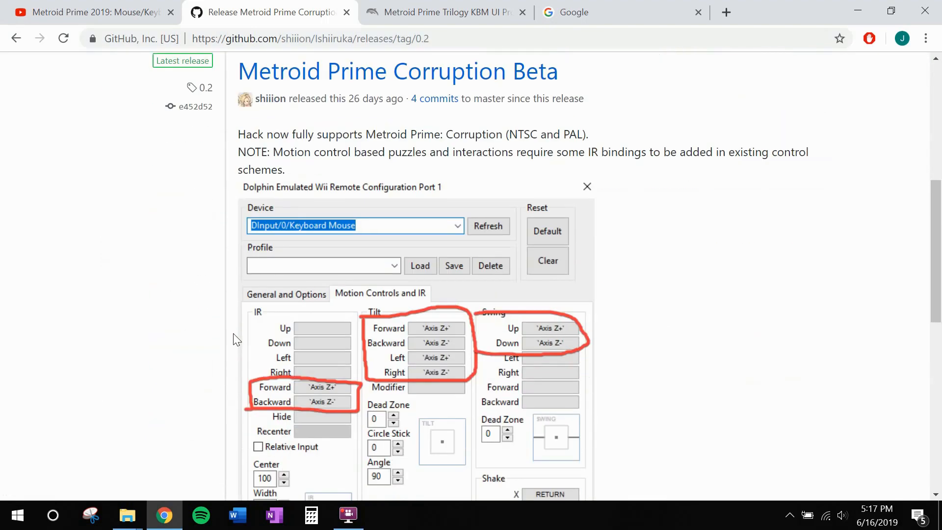
scroll("down", 3)
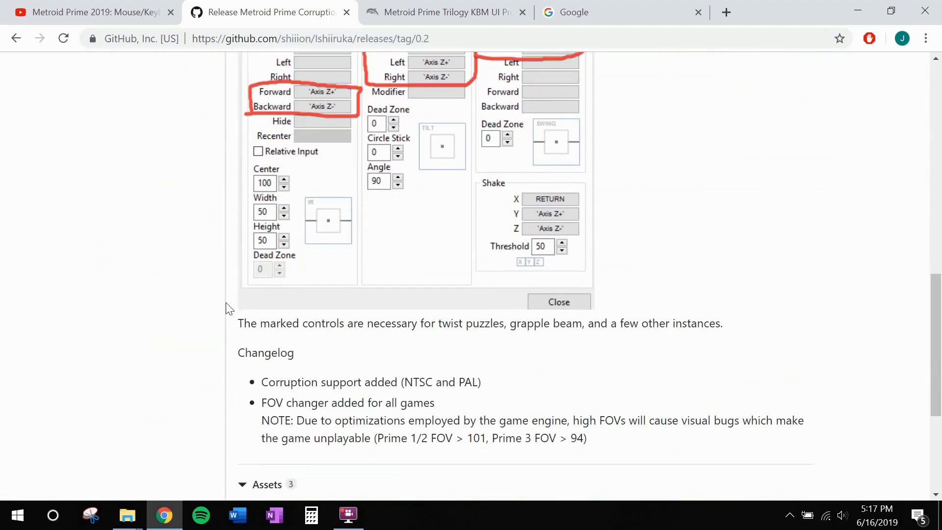
scroll("down", 3)
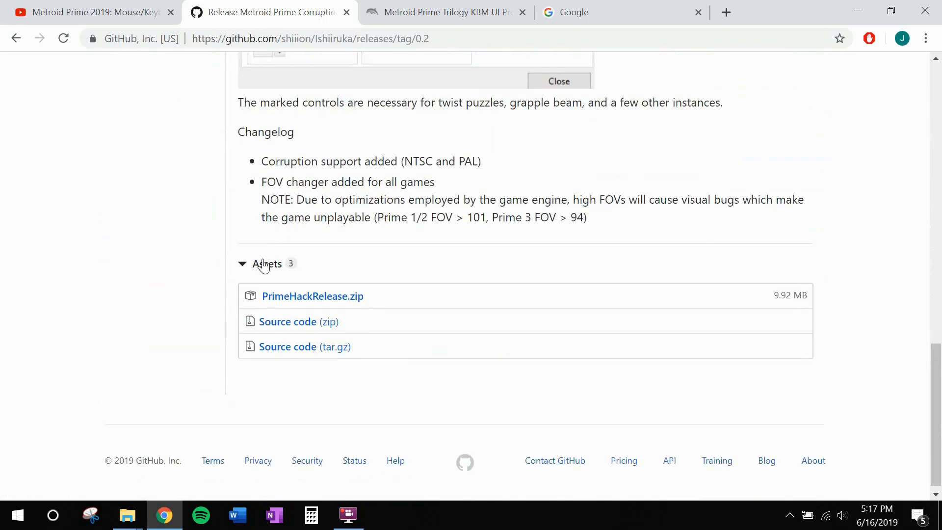
mouse_move(312, 296)
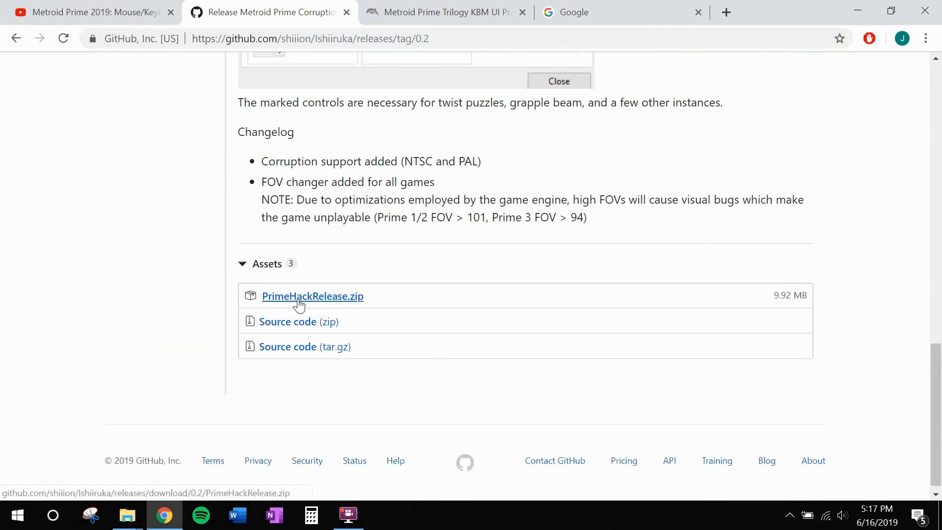
left_click(312, 295)
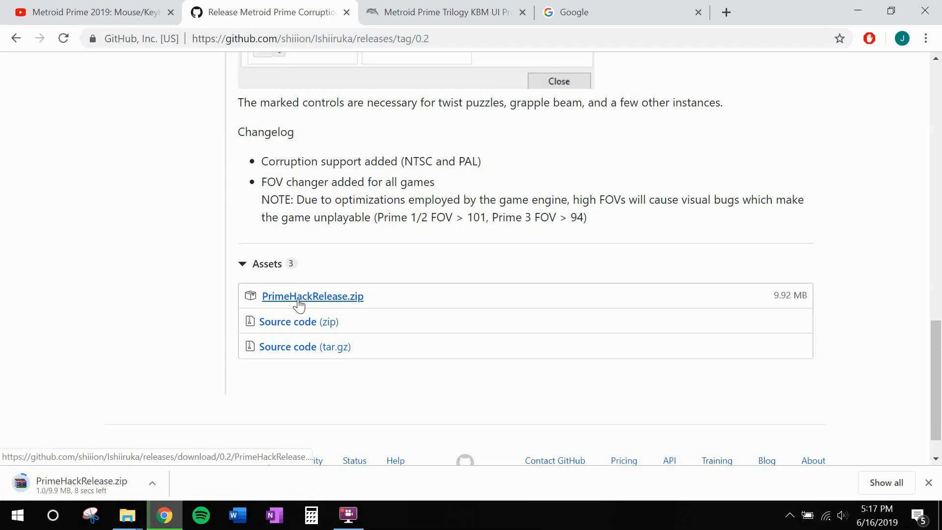
left_click(444, 12)
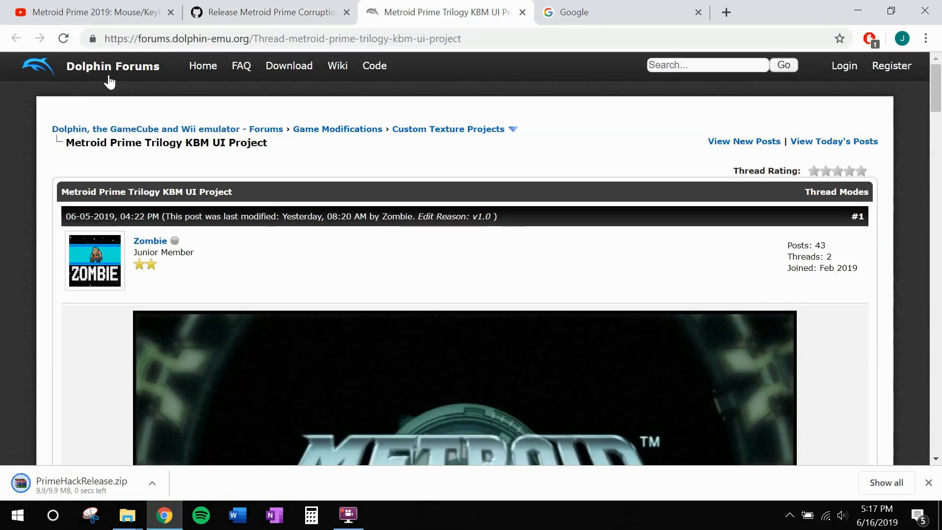
mouse_move(120, 317)
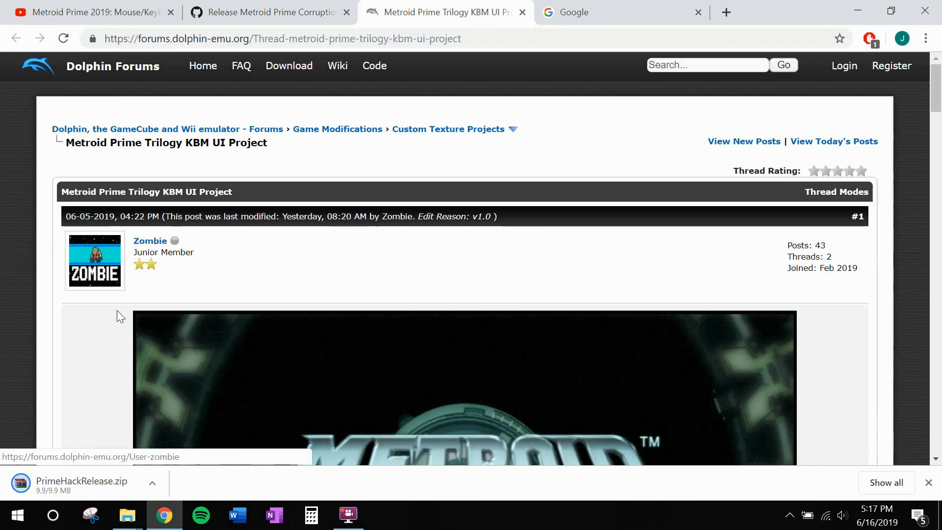
Download the KBM UI Project v1.0 archive from MEGA via the thread's v1.0 DDS link
scroll("down", 3)
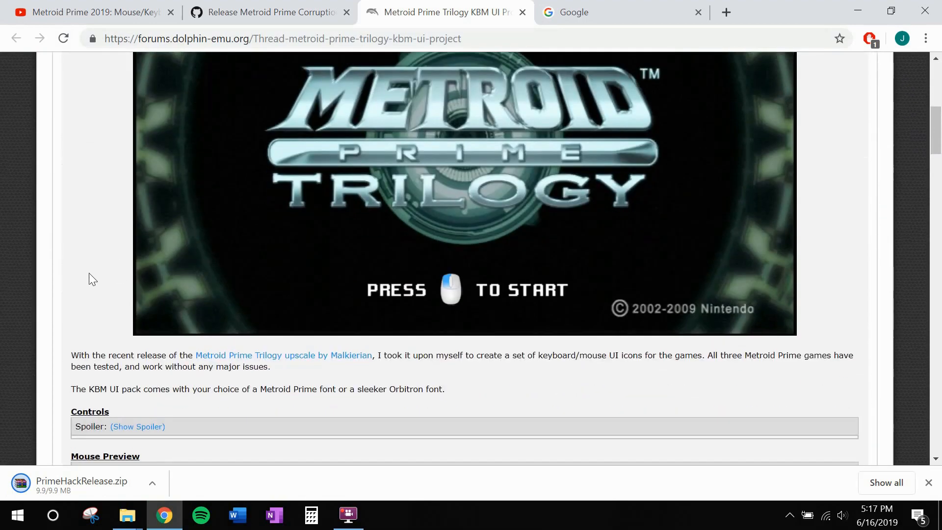
scroll("down", 3)
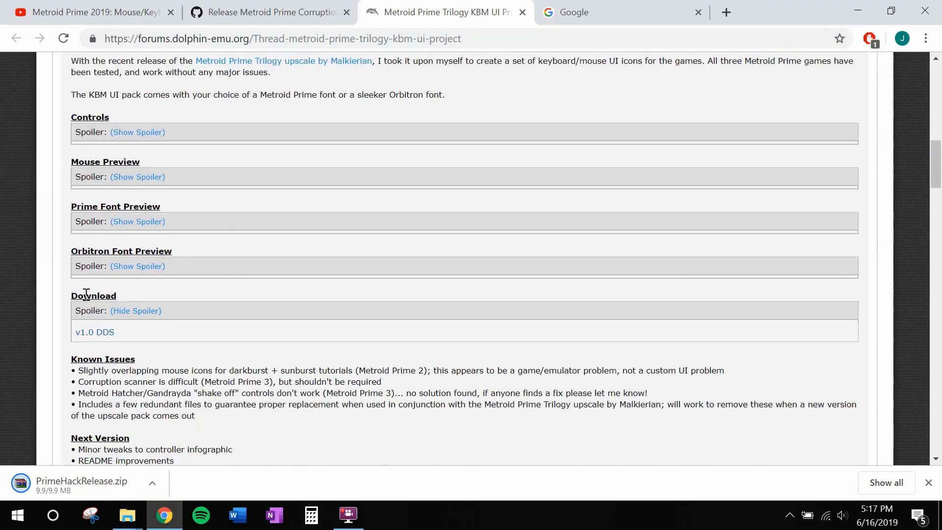
left_click(94, 332)
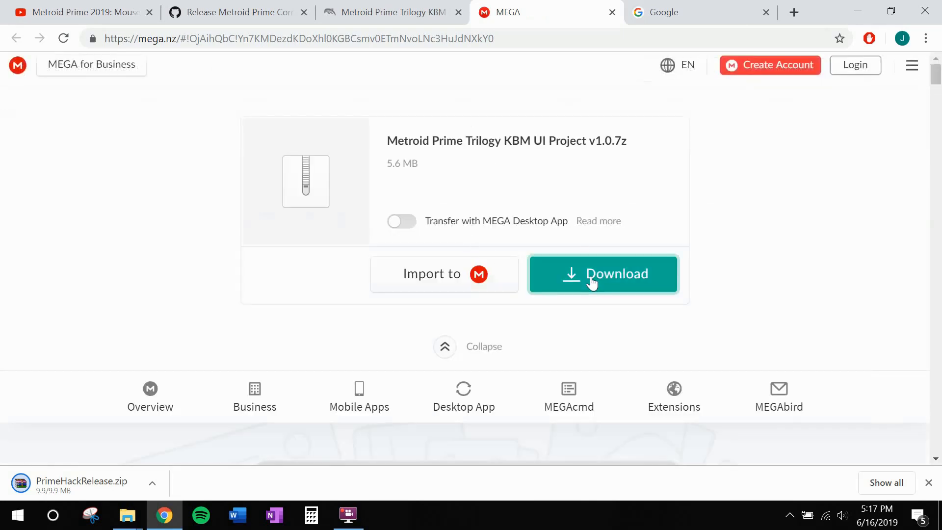
left_click(602, 273)
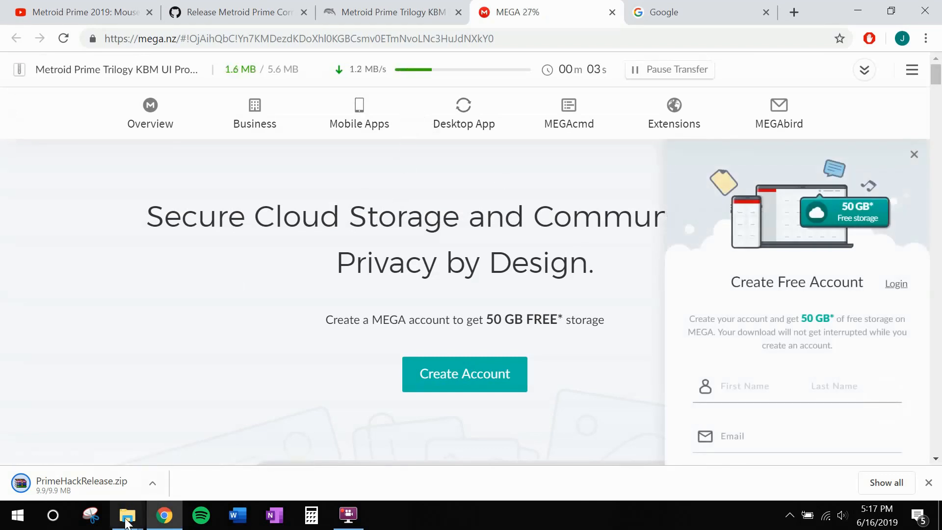
left_click(126, 516)
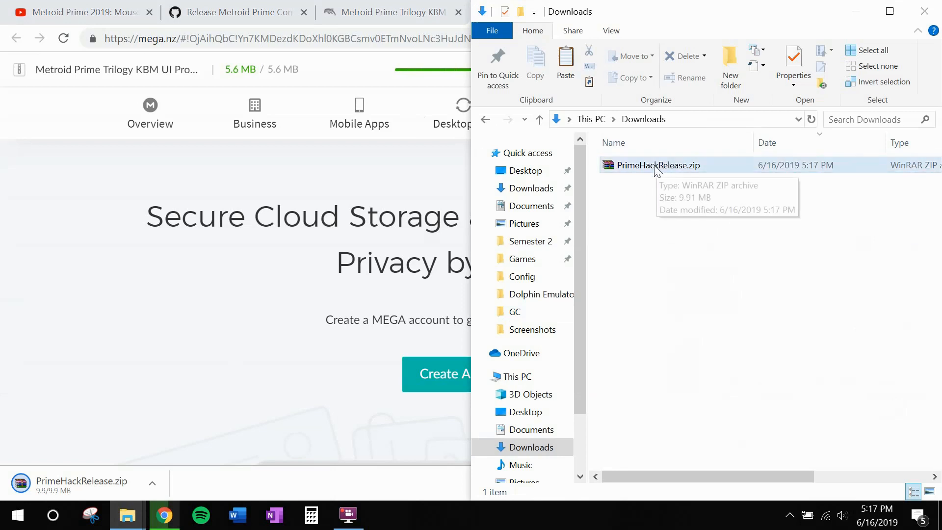
Extract PrimeHackRelease.zip and rename the extracted folder 'Dolphin - Prime Hack'
right_click(657, 165)
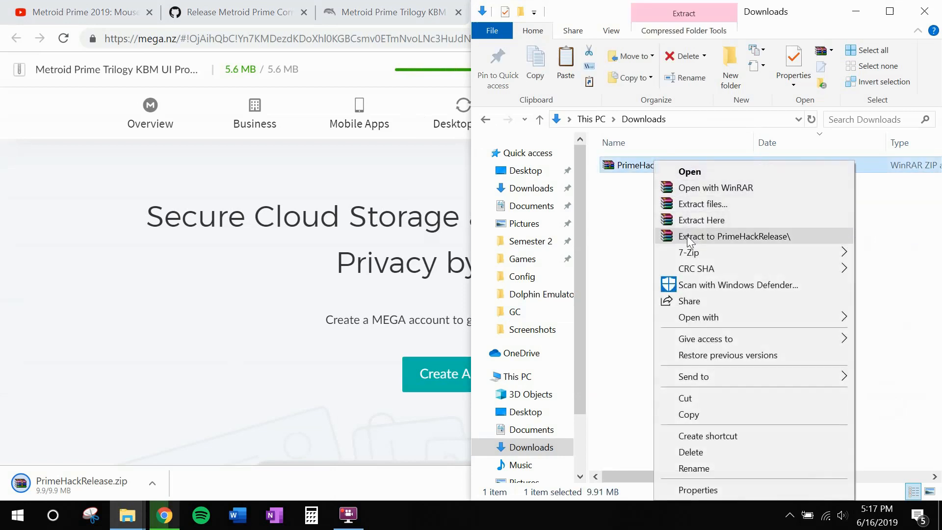
left_click(733, 236)
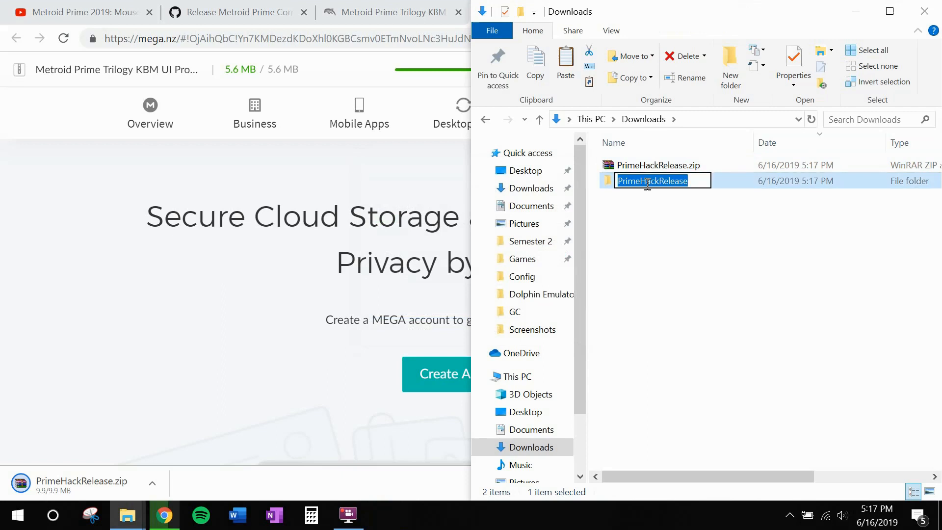
type("Dolphin")
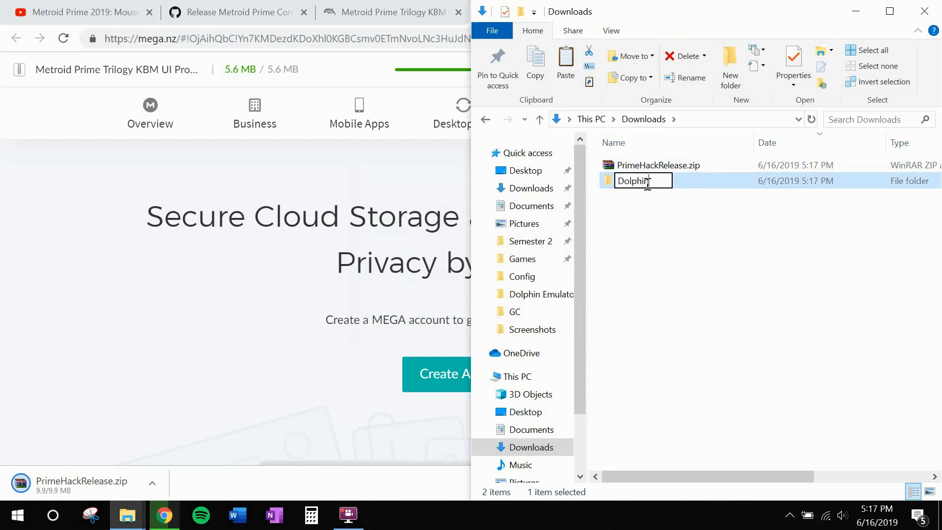
type("- Prime Hack")
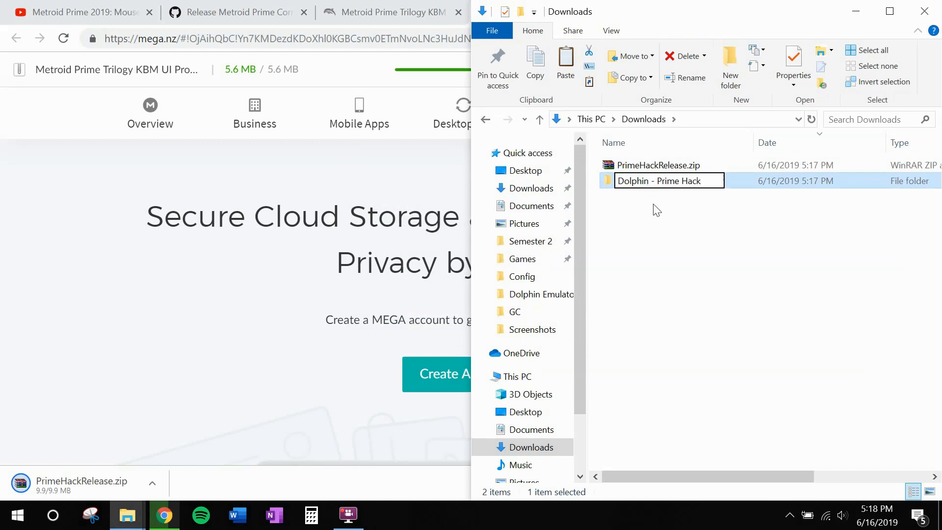
double_click(659, 181)
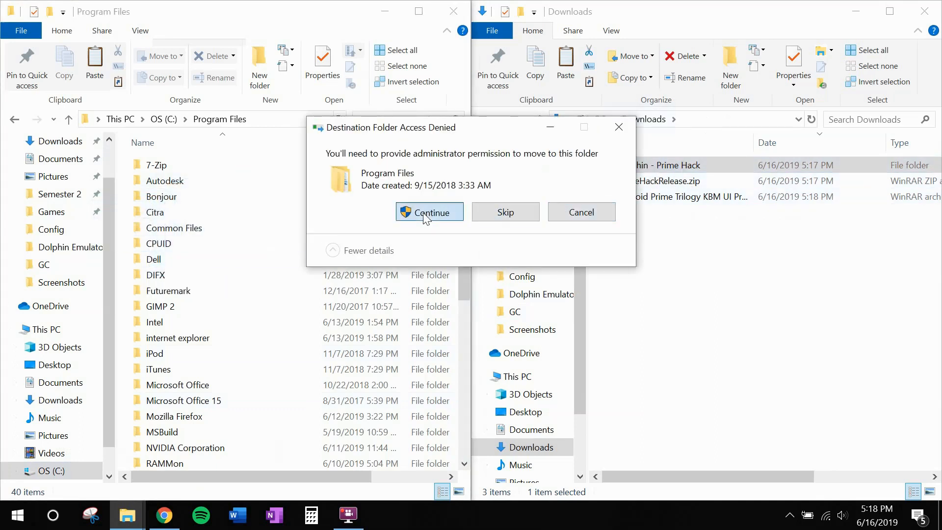
Finish moving the folder into Program Files and create an empty portable.txt inside it
left_click(429, 212)
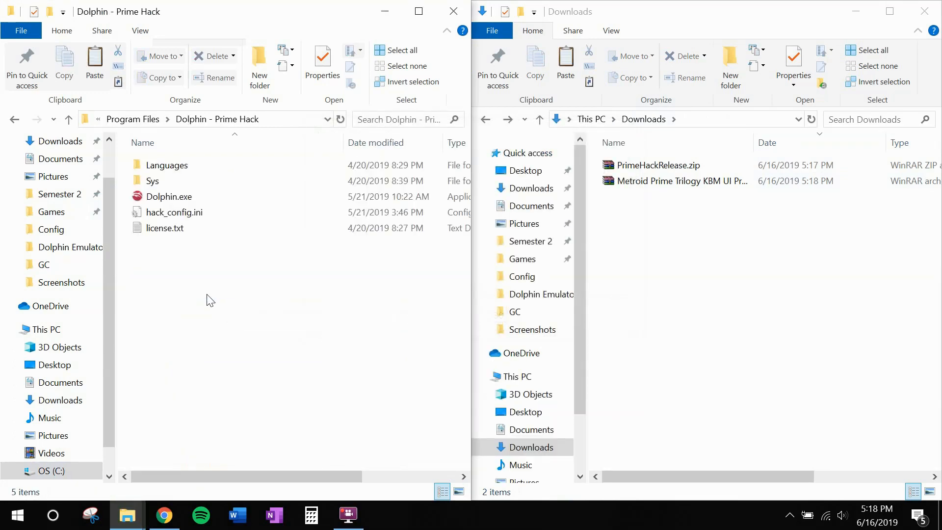
right_click(206, 299)
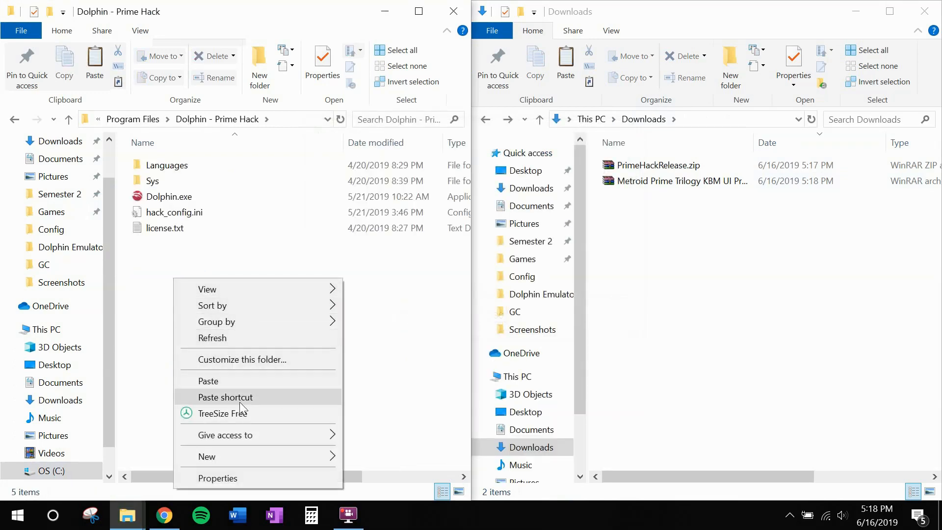
mouse_move(207, 456)
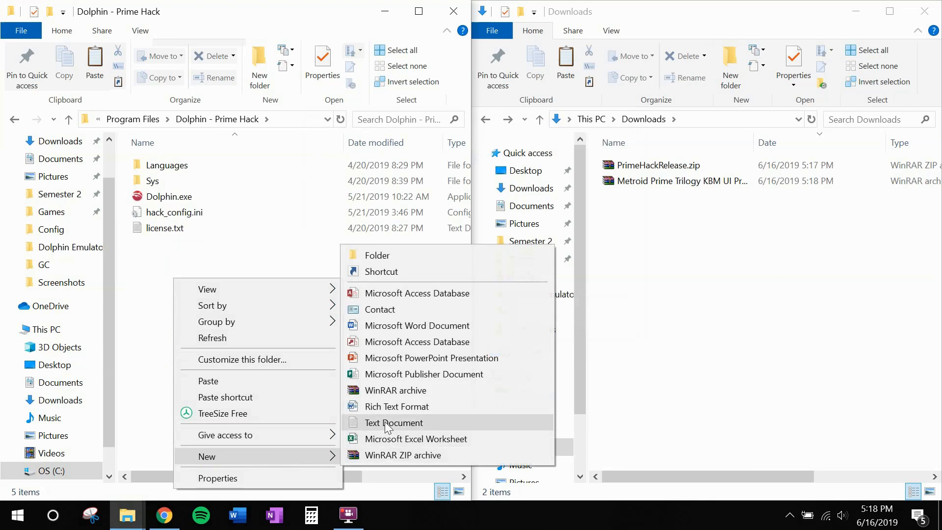
left_click(394, 423)
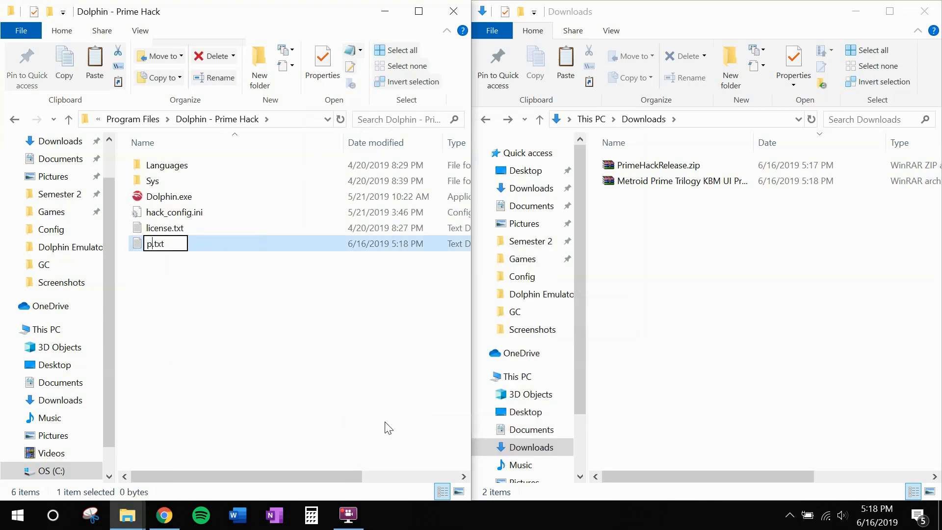
type("ortable")
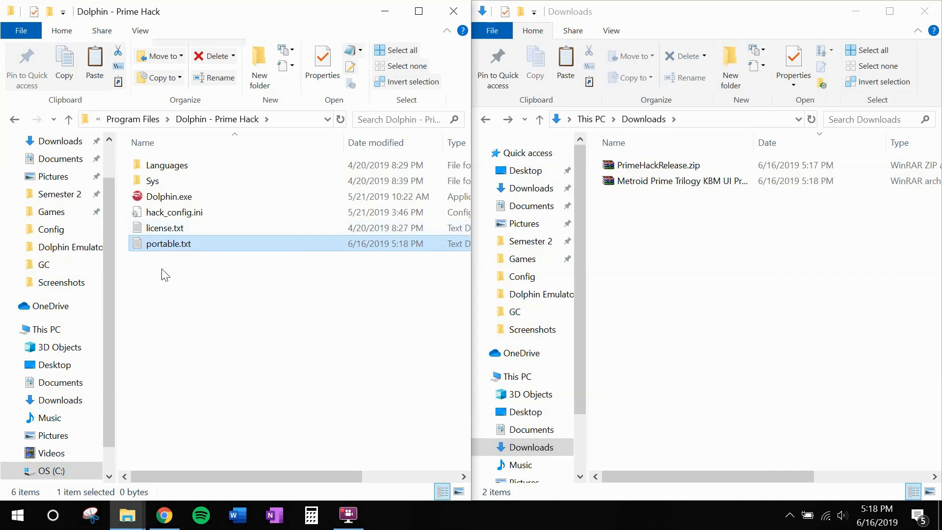
mouse_move(172, 273)
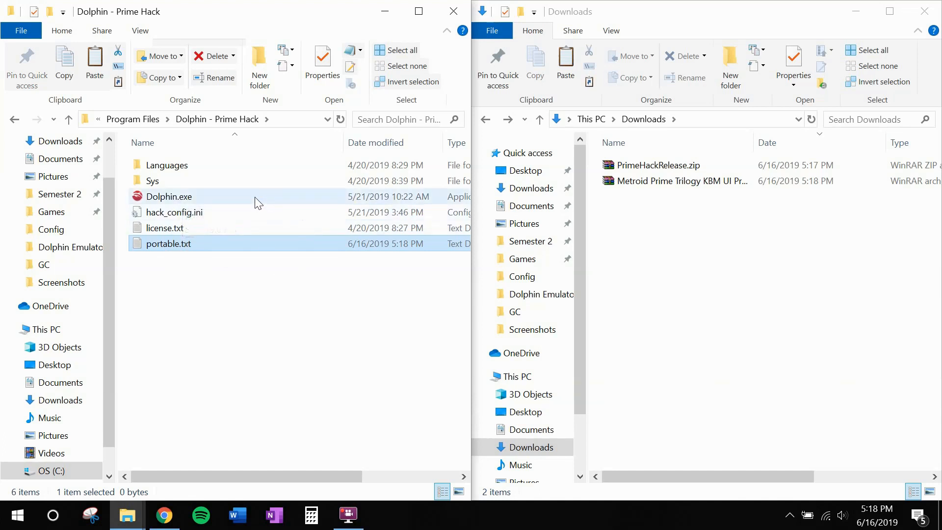
left_click(168, 244)
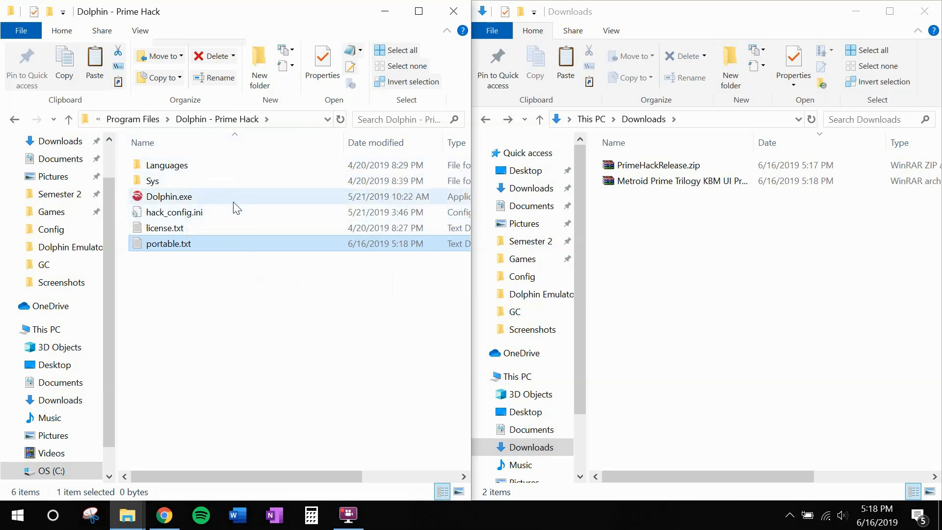
Run Dolphin once to generate User, then extract the KBM UI Project archive
double_click(169, 196)
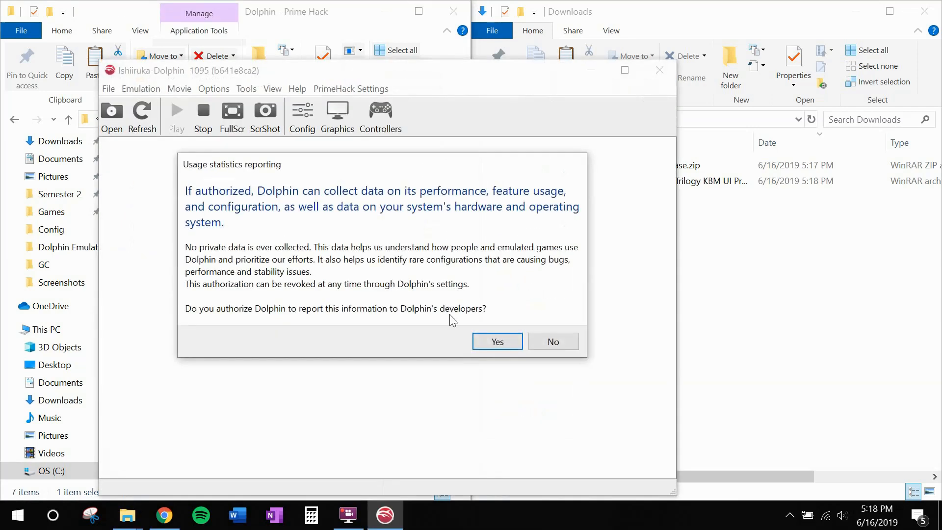
mouse_move(551, 342)
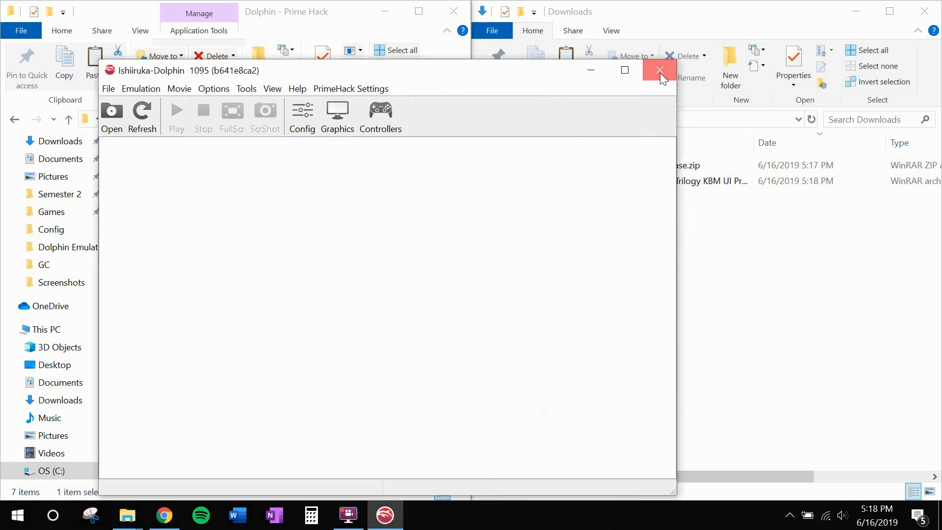
left_click(658, 70)
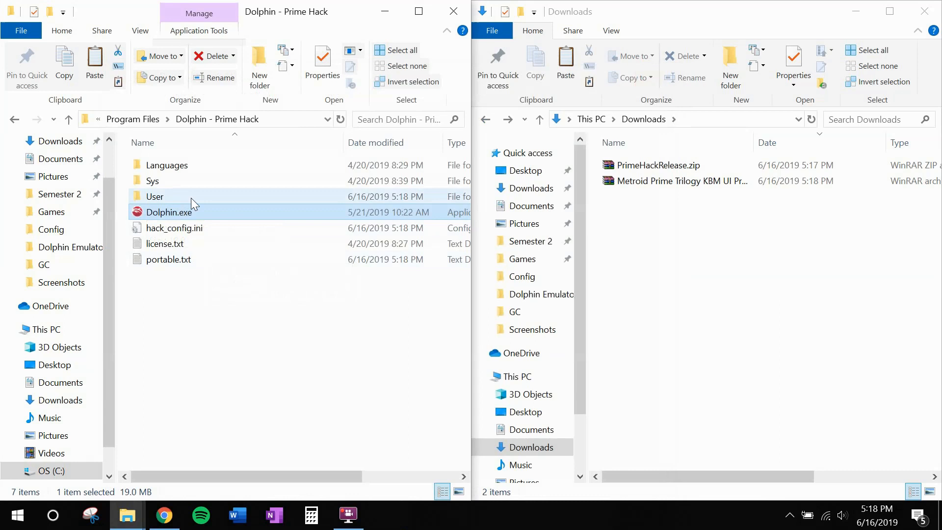
double_click(155, 196)
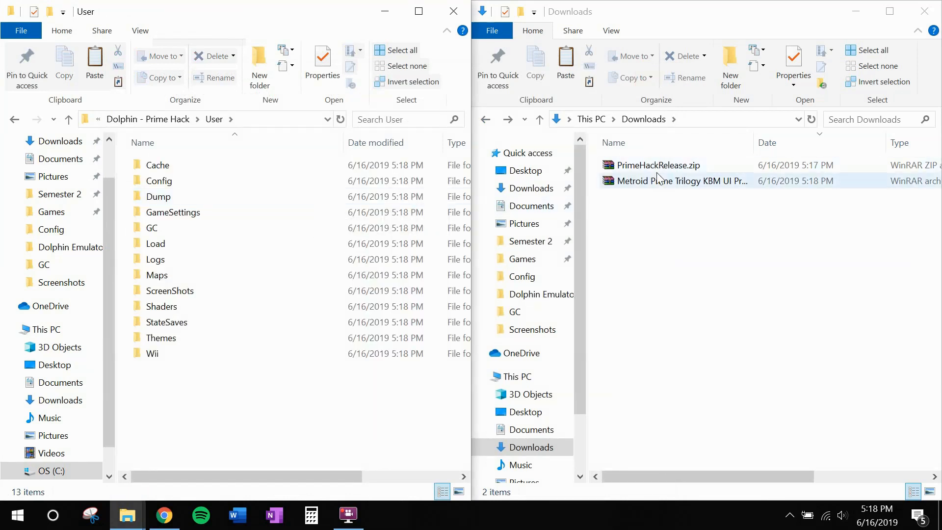
mouse_move(709, 187)
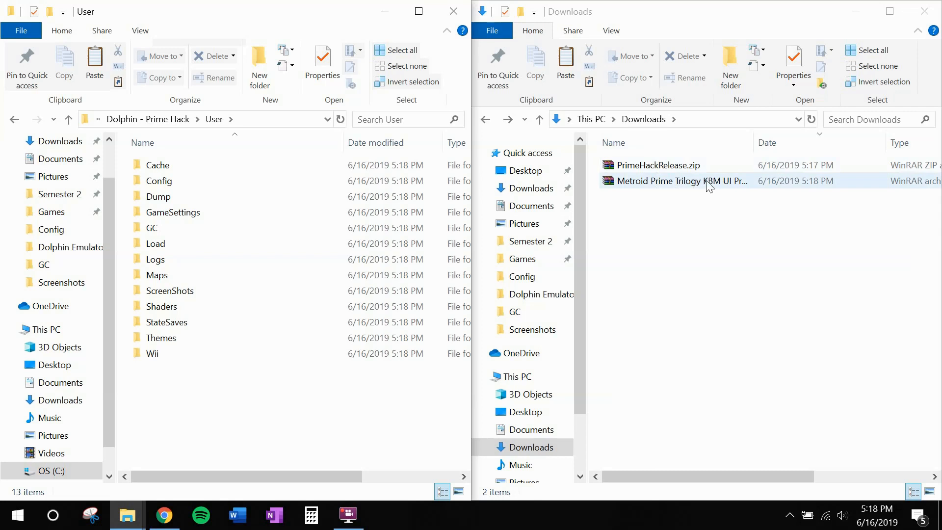
mouse_move(666, 190)
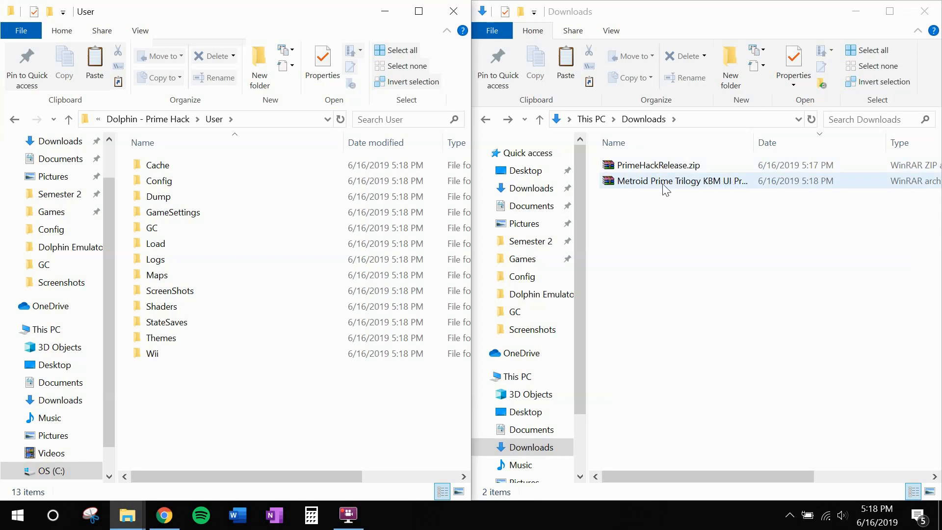
right_click(676, 181)
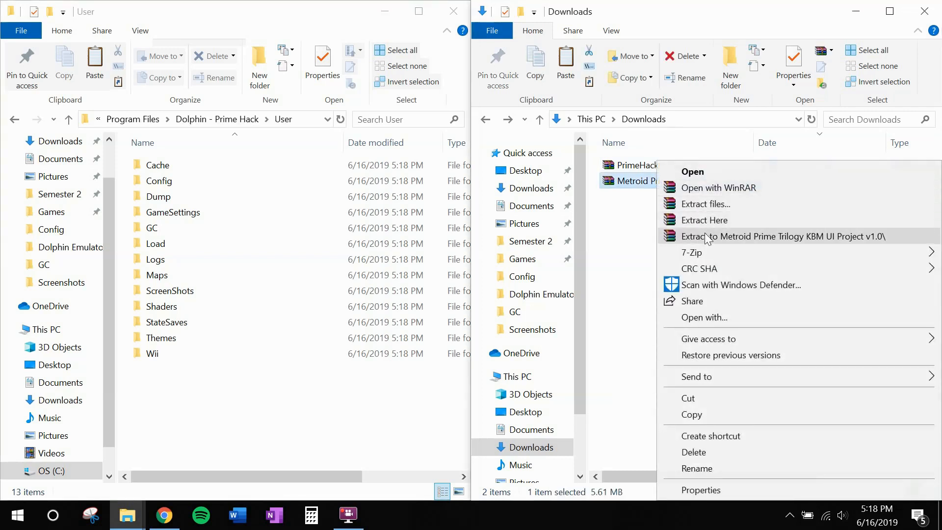
left_click(784, 236)
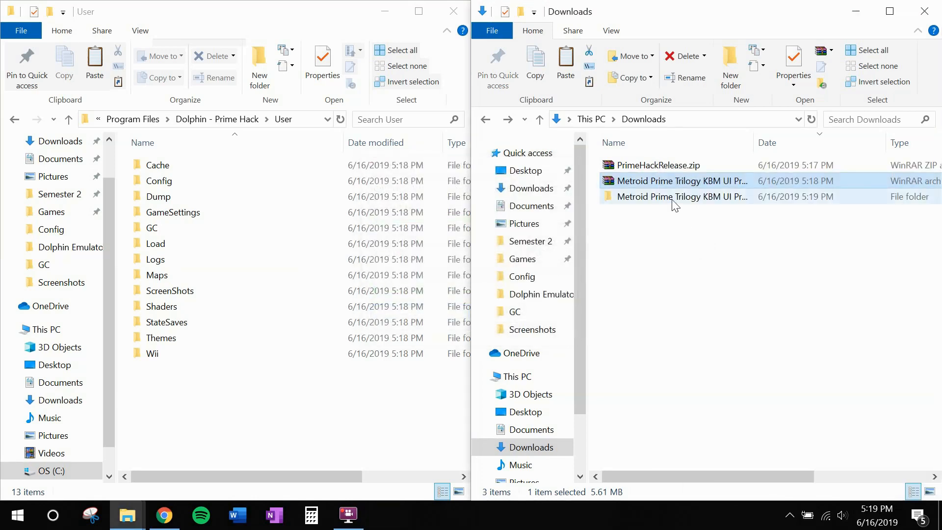
Copy the Prime Font R3M folder into Dolphin's User\Load\Textures folder
double_click(679, 196)
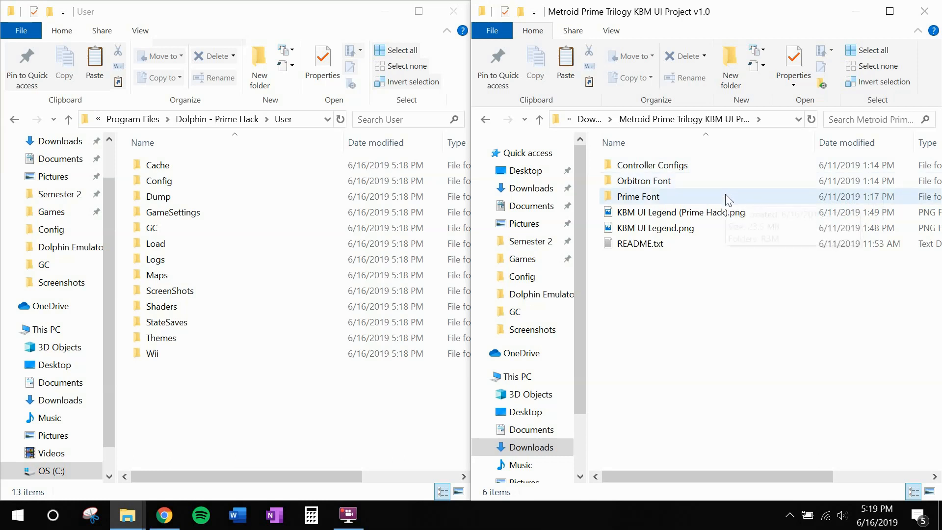
mouse_move(724, 198)
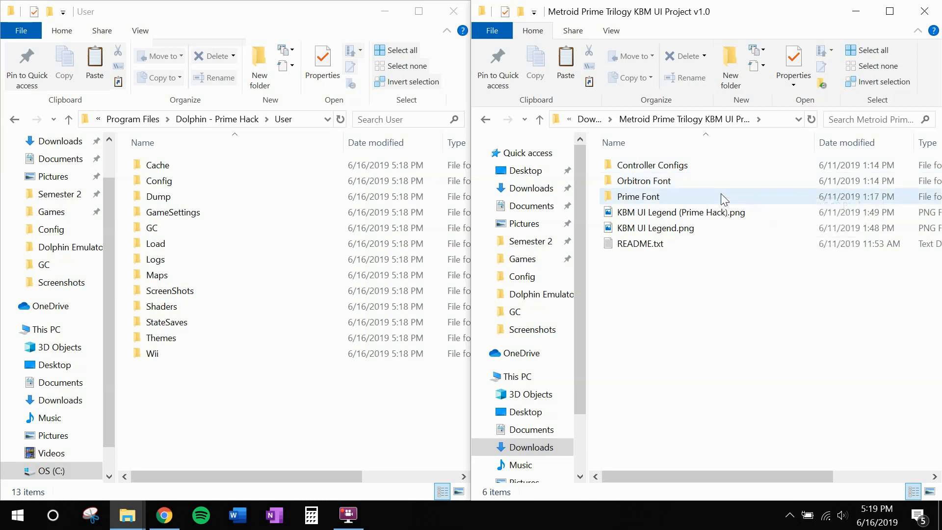
mouse_move(637, 196)
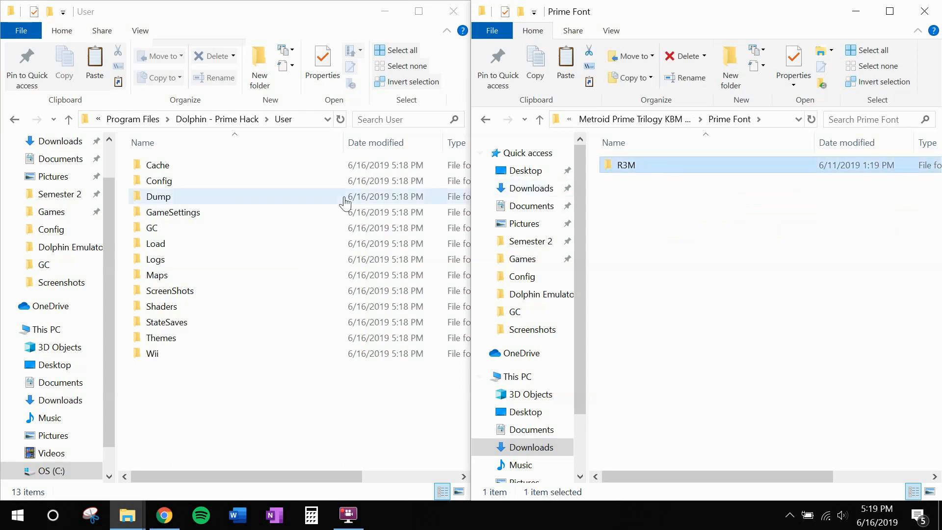
left_click(155, 243)
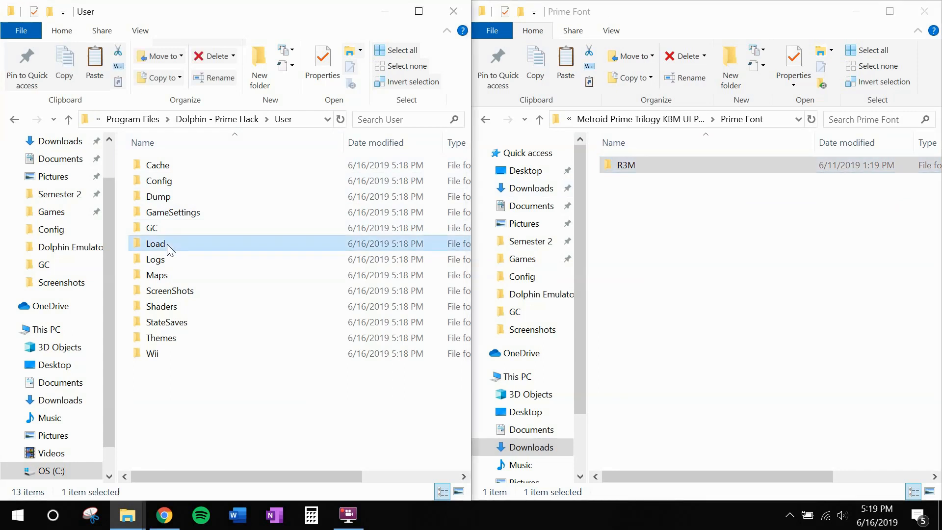
double_click(155, 243)
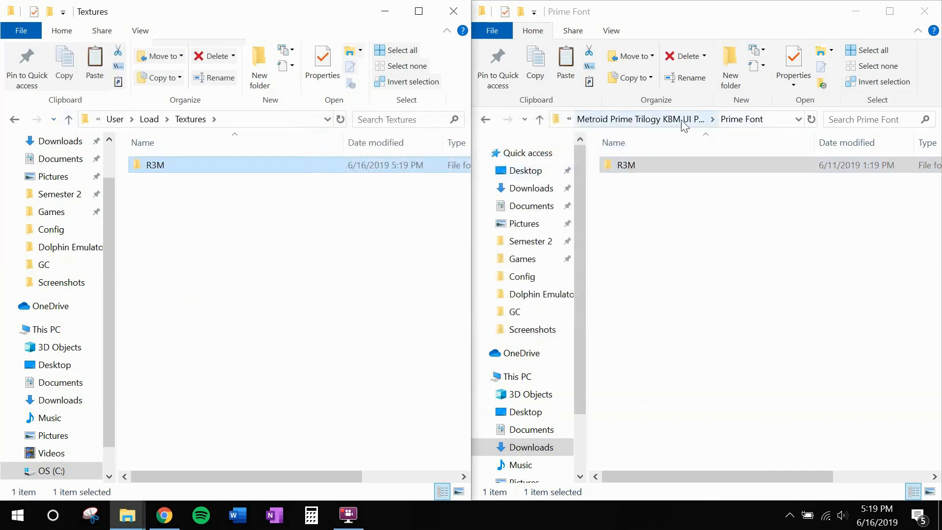
left_click(538, 119)
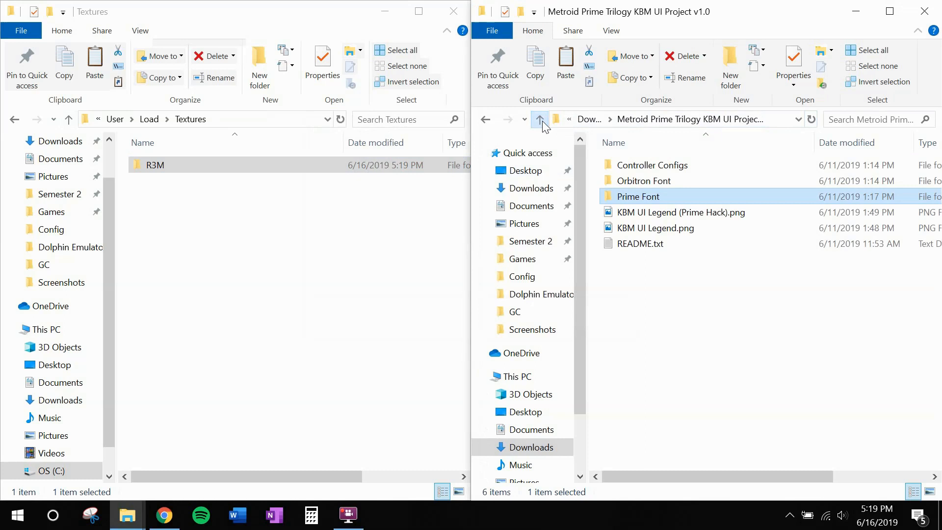
mouse_move(737, 173)
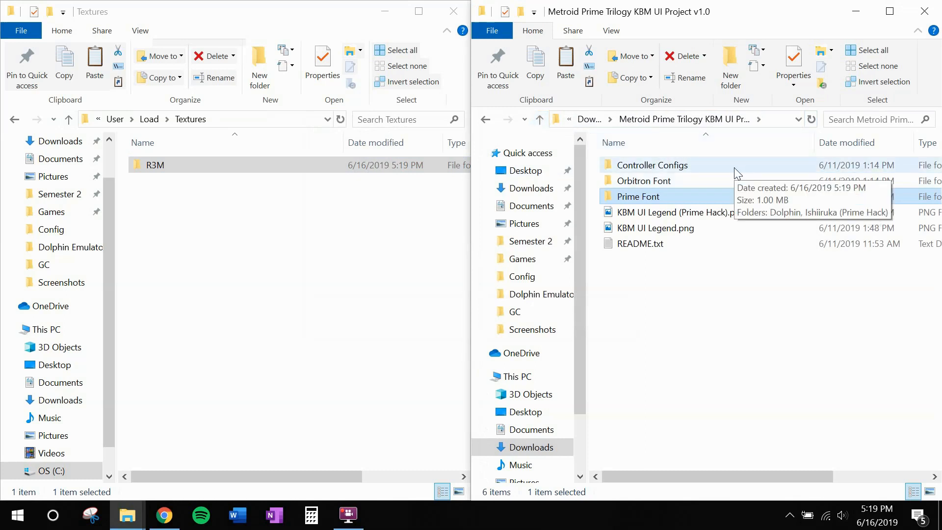
Move MP3 from Ishiiruka Prime Font Replacement\R3M into Dolphin's Load\Textures\R3M
double_click(651, 164)
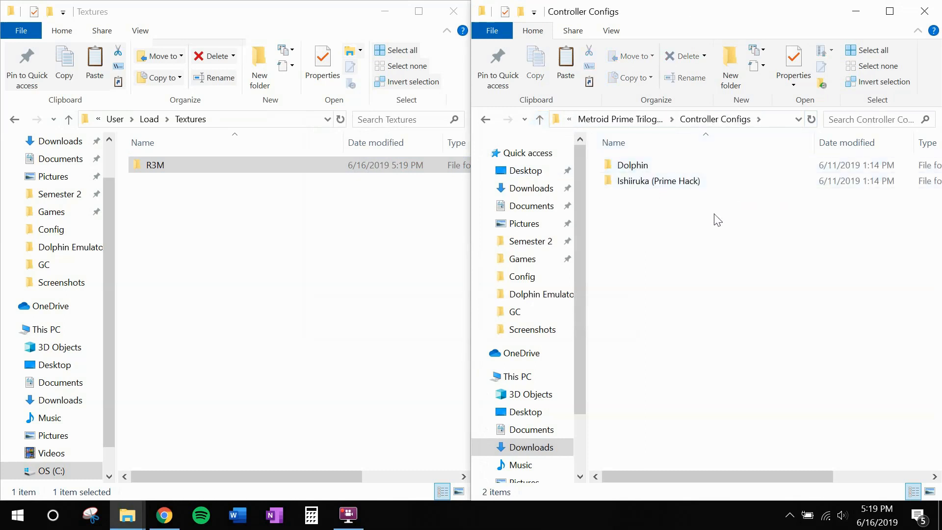
mouse_move(658, 181)
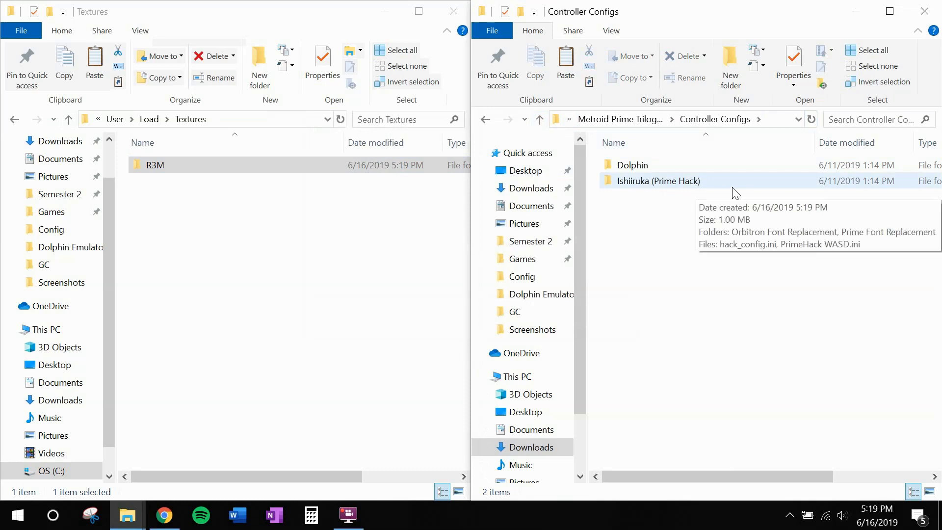
double_click(658, 181)
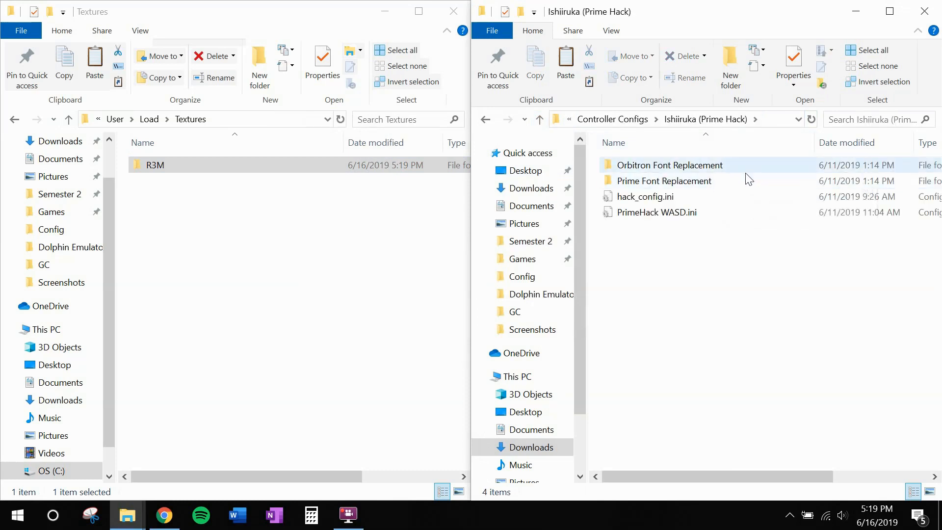
double_click(664, 181)
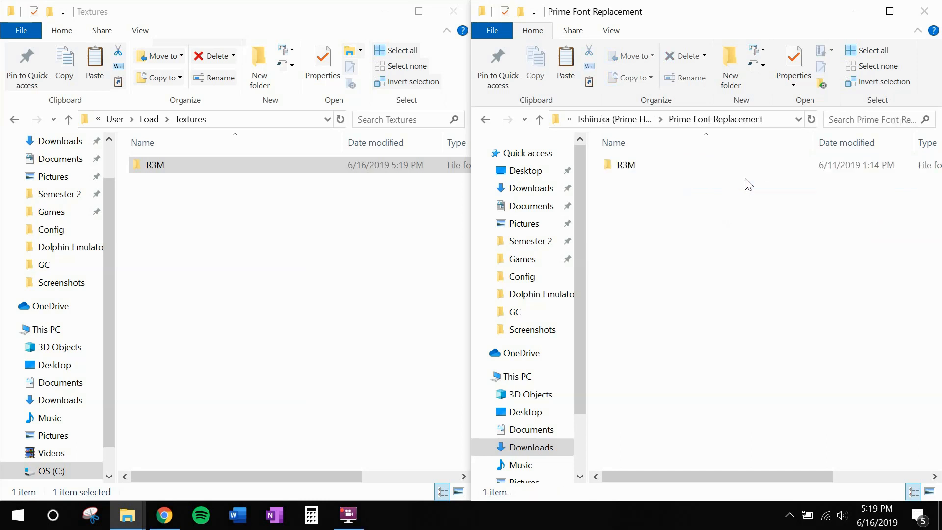
left_click(626, 165)
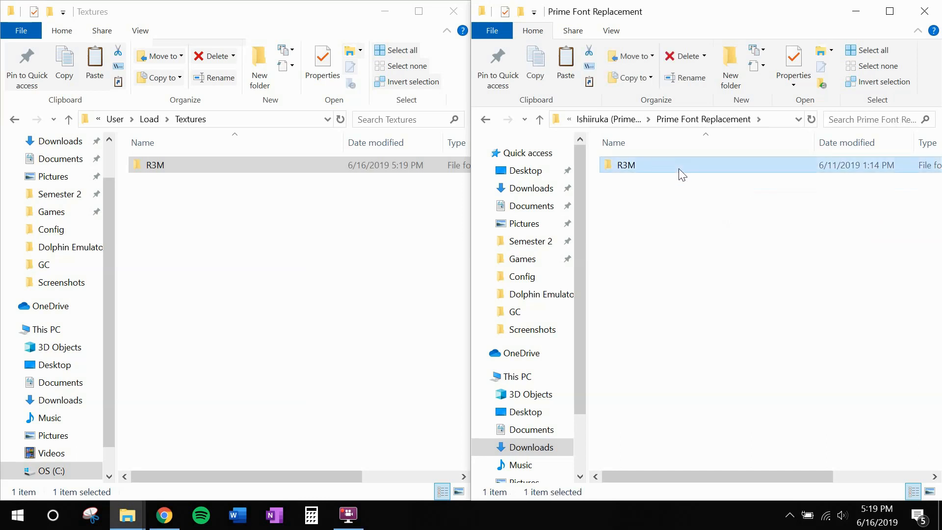
double_click(626, 165)
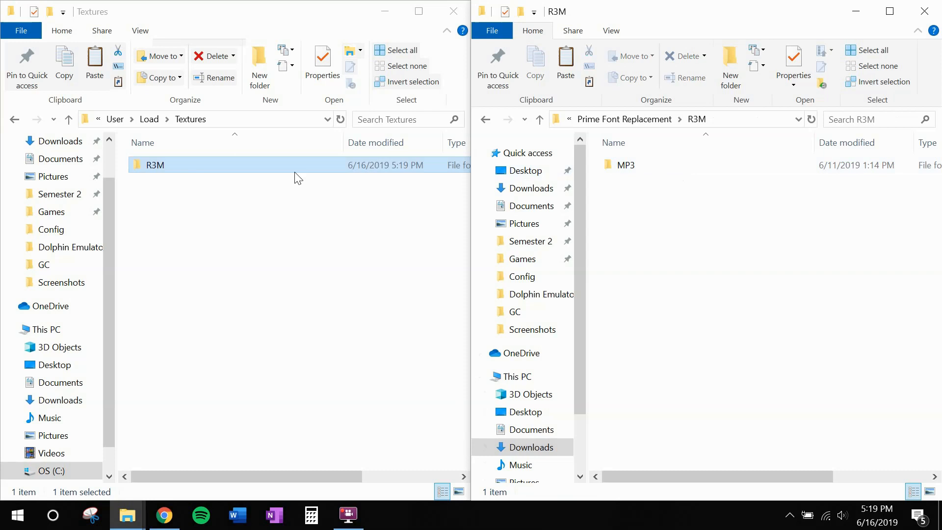
double_click(155, 165)
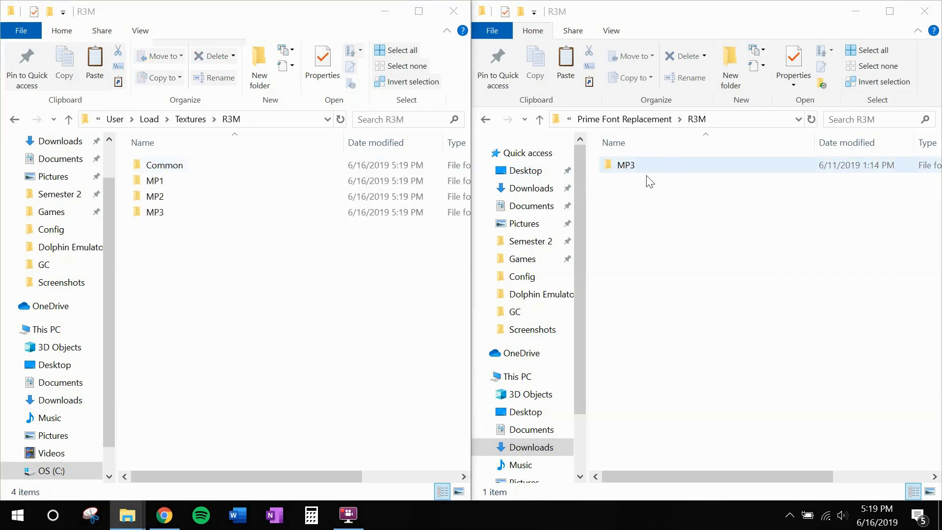
left_click(625, 165)
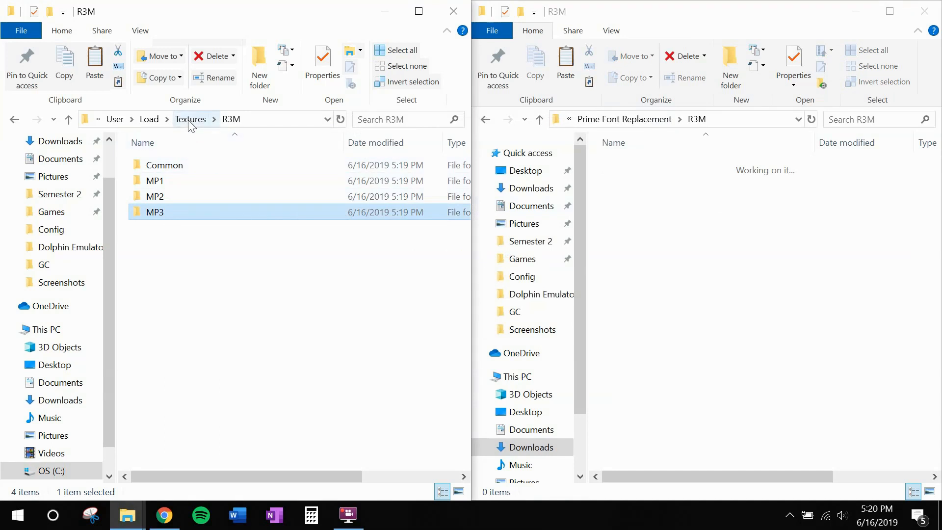
left_click(190, 118)
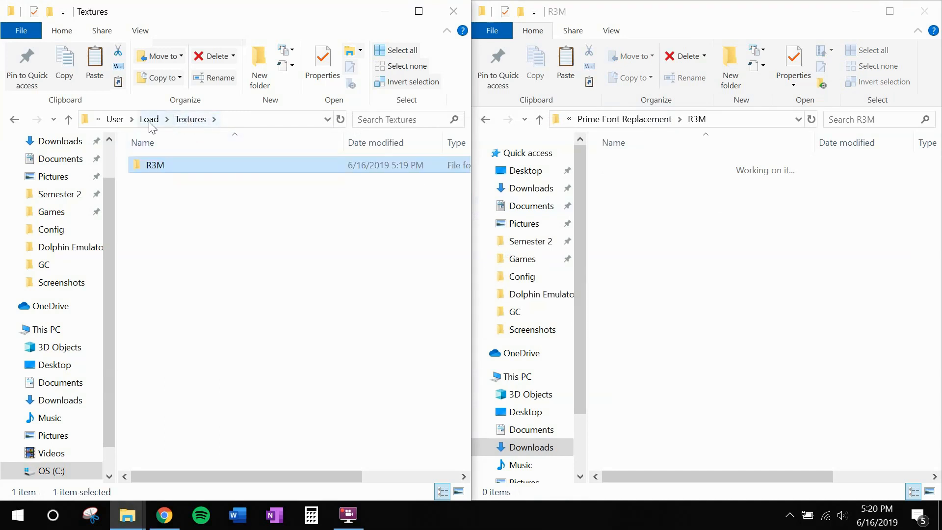
left_click(148, 119)
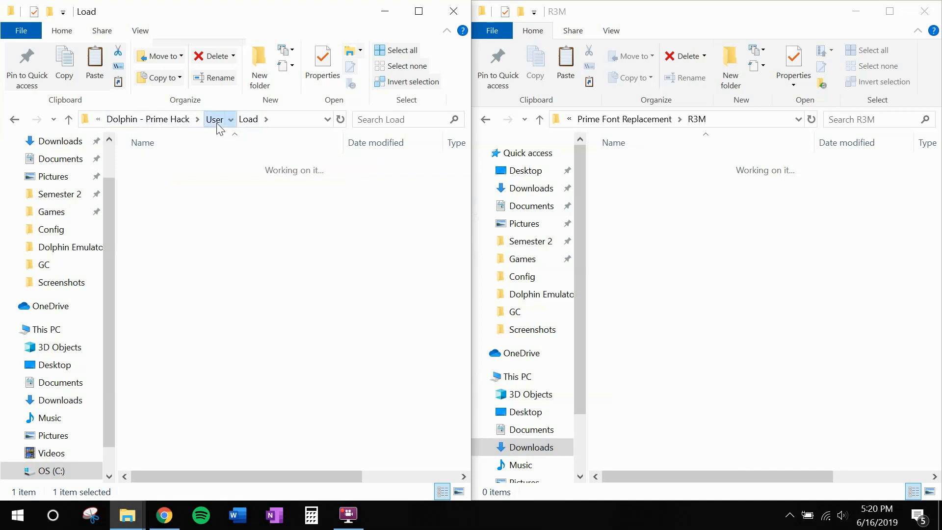
Create a new folder in User\Config for the PrimeHack WASD.ini profile
left_click(214, 119)
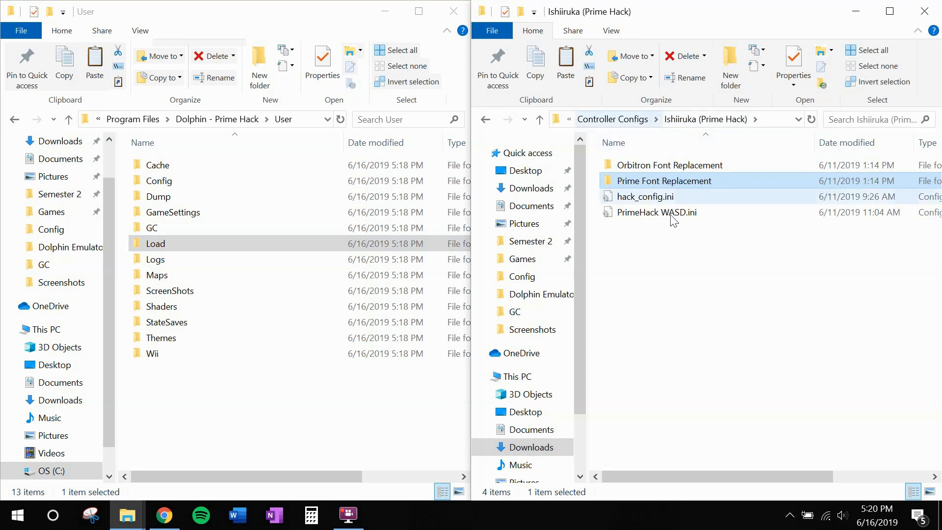
mouse_move(661, 201)
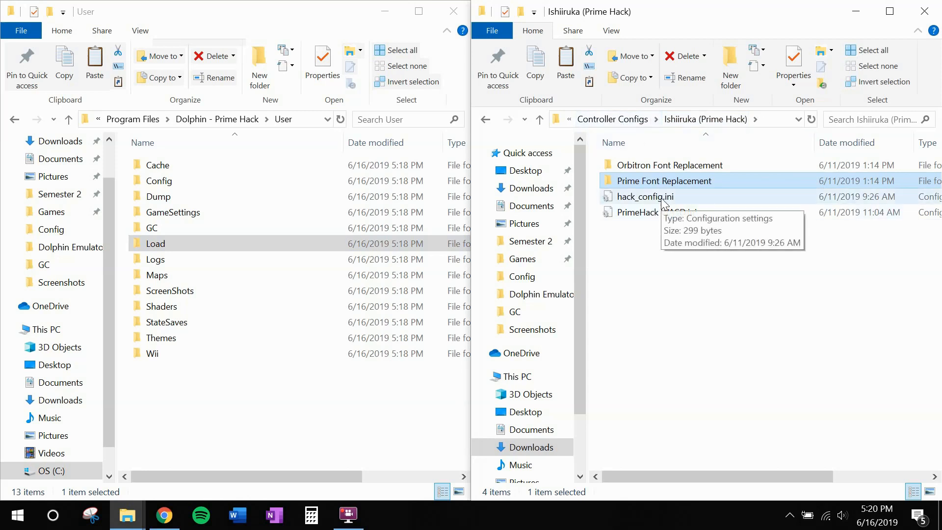
mouse_move(668, 217)
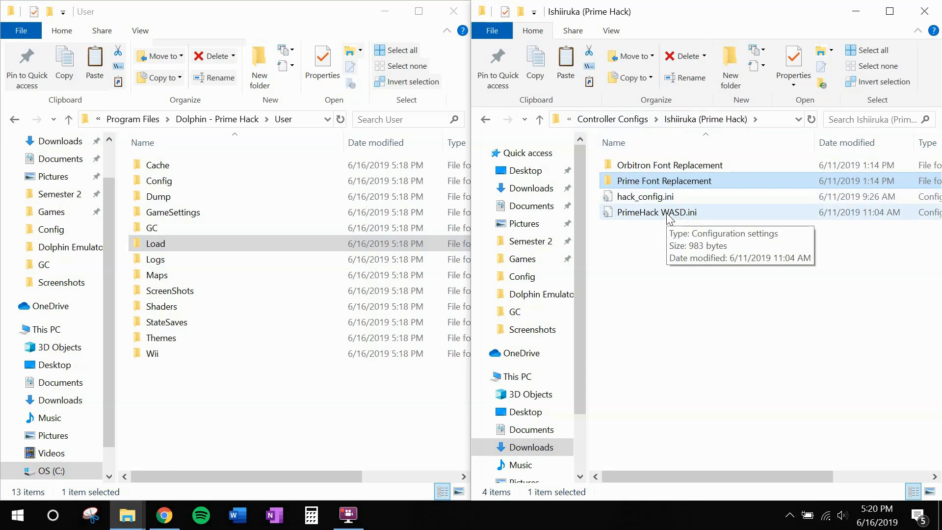
left_click(656, 212)
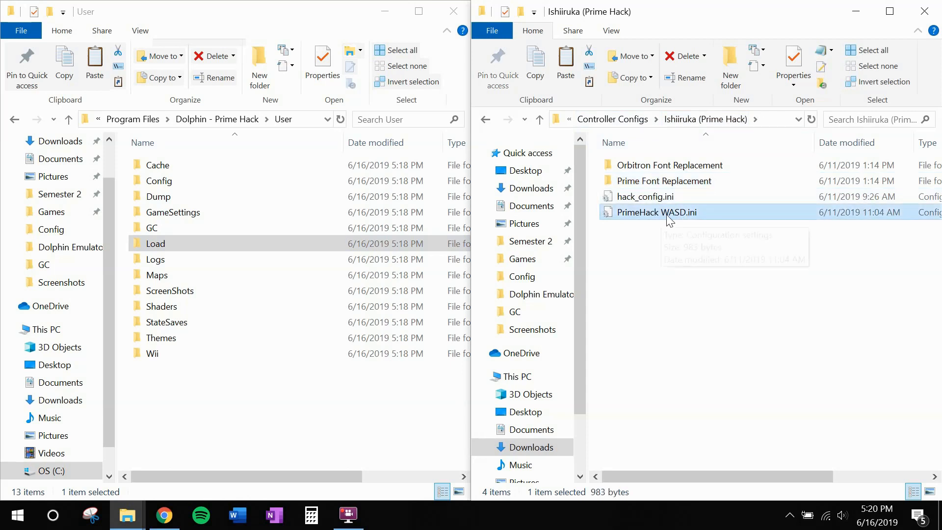
mouse_move(667, 216)
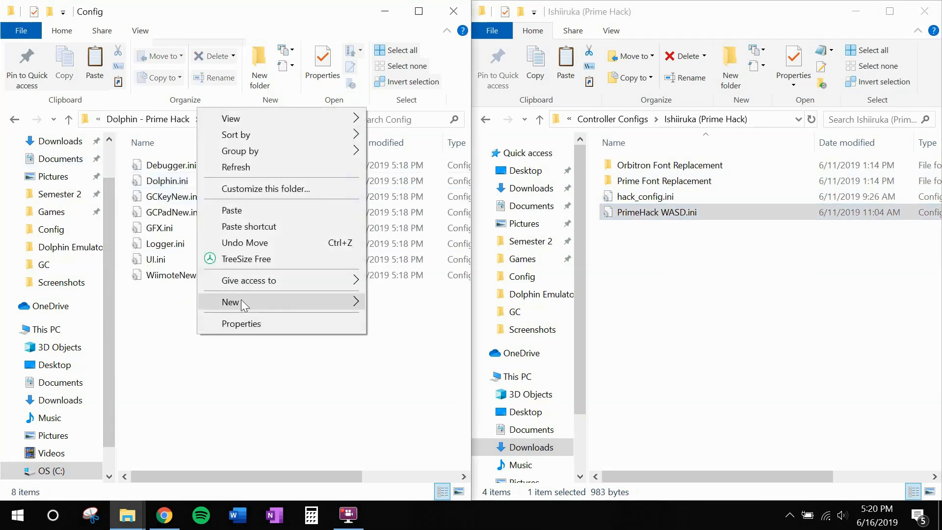
left_click(230, 301)
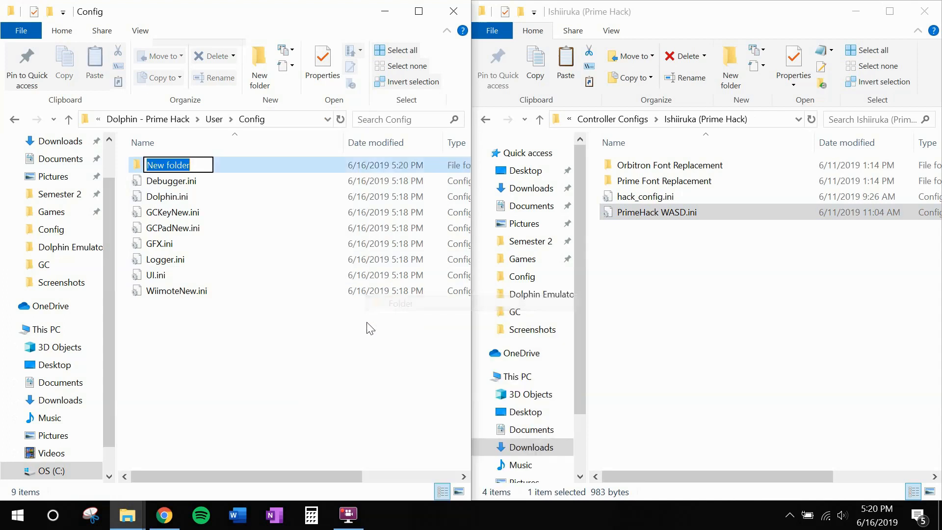
type("Profil")
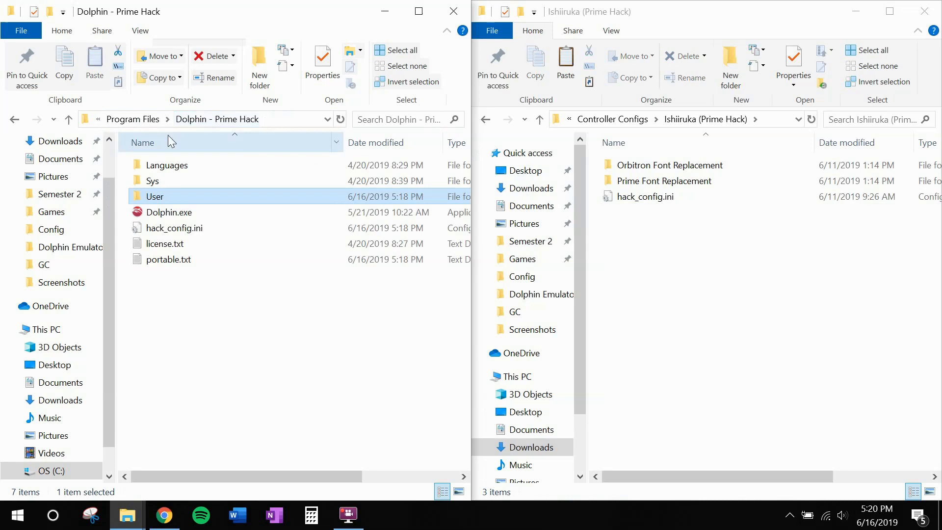
Replace hack_config.ini in Dolphin - Prime Hack and launch Dolphin.exe
left_click(170, 212)
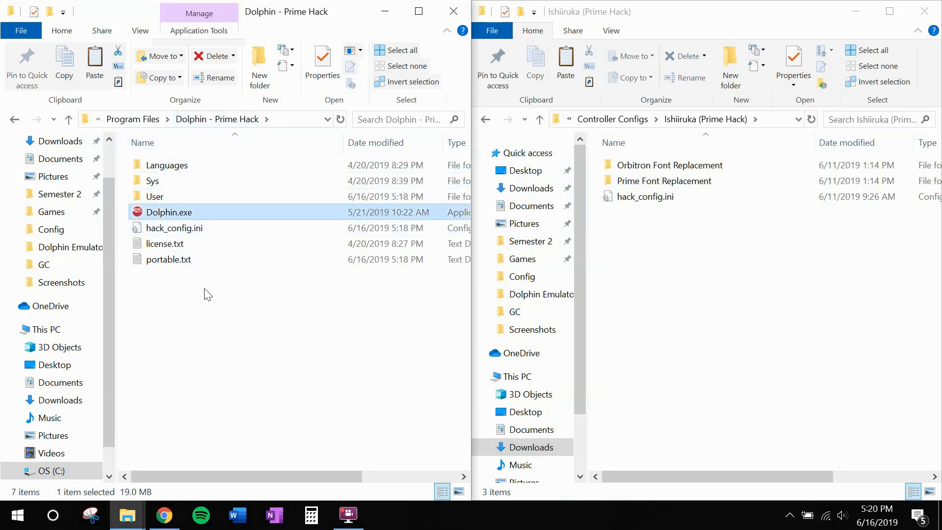
left_click(645, 196)
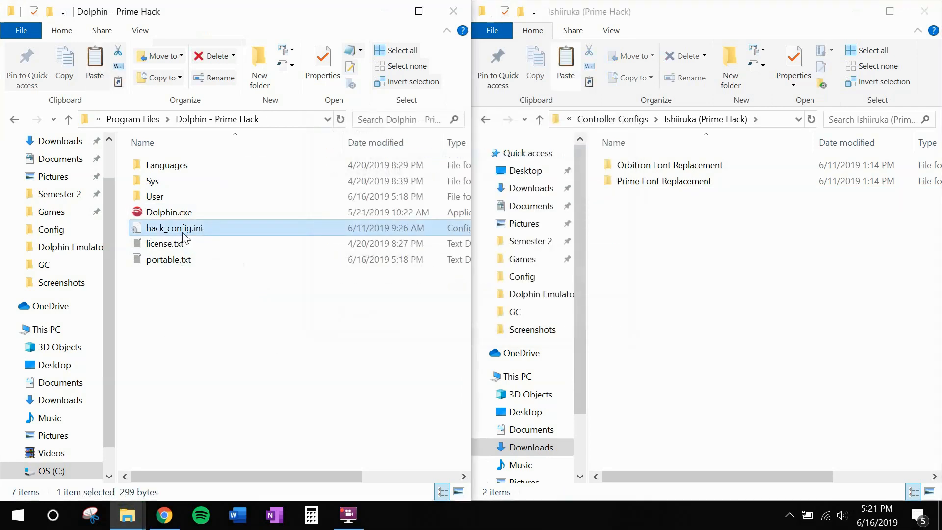
left_click(169, 211)
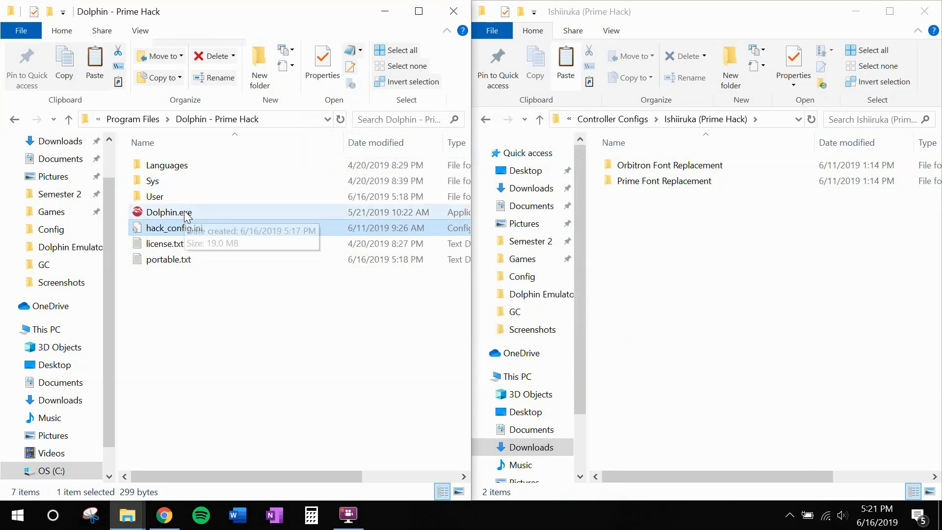
double_click(165, 212)
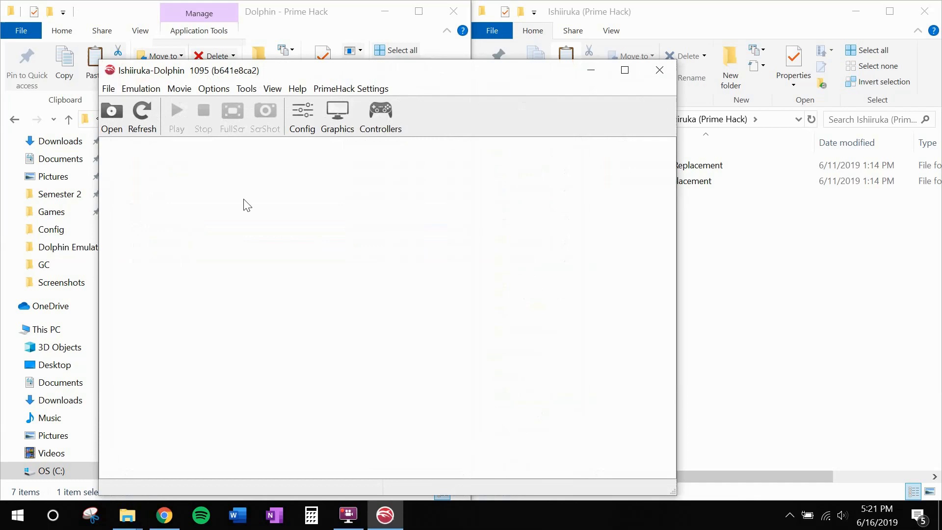
Load the PrimeHack WASD profile onto emulated Wii Remote 1 and close the controller dialogs
left_click(379, 118)
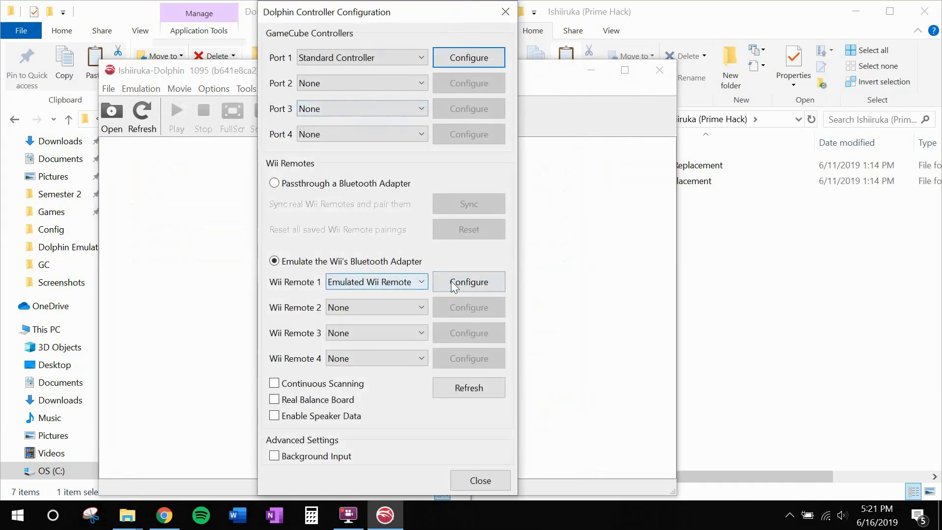
left_click(468, 282)
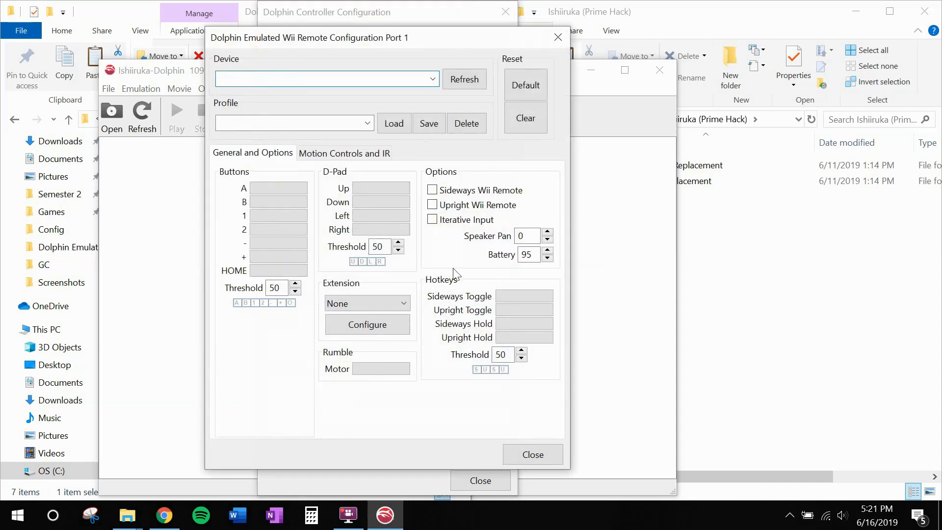
left_click(367, 123)
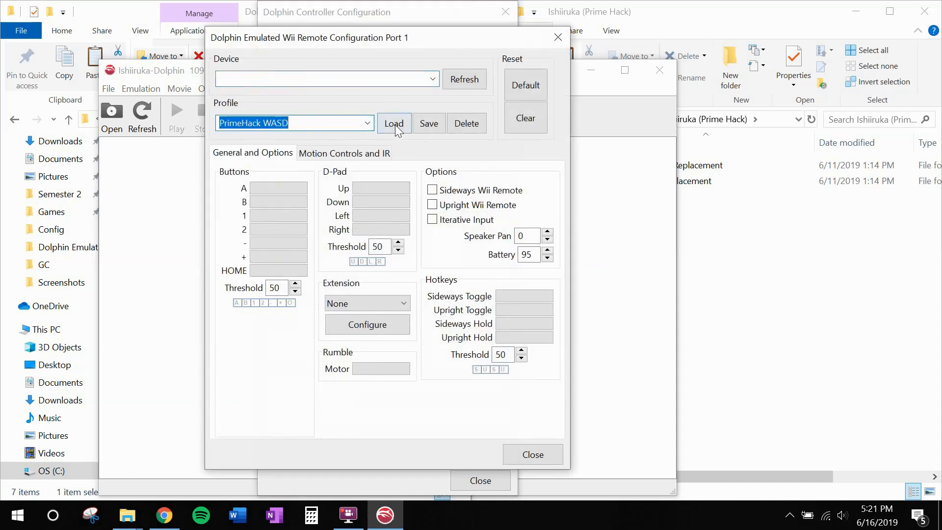
left_click(394, 123)
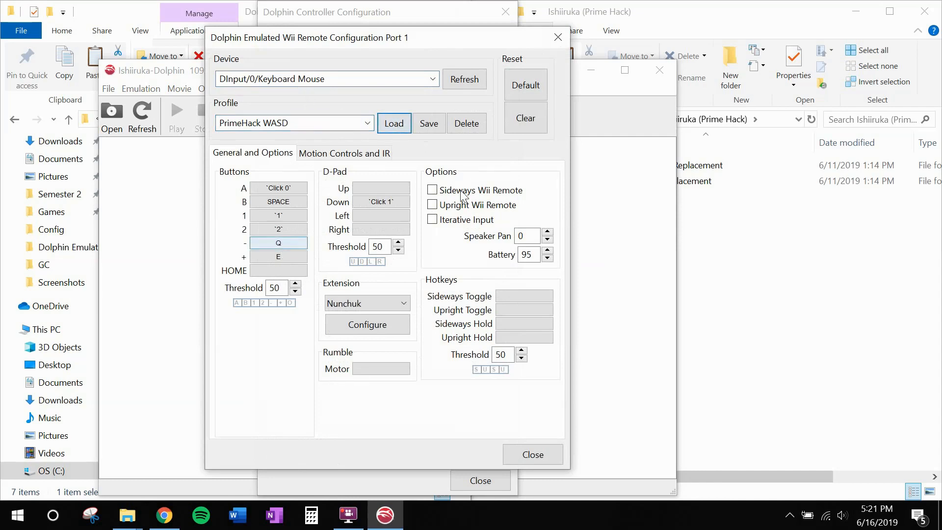
left_click(531, 454)
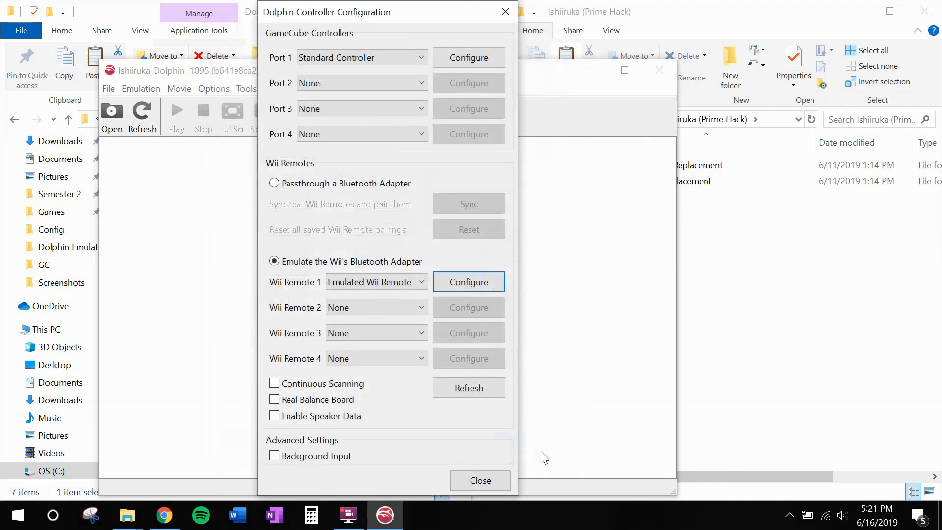
left_click(479, 480)
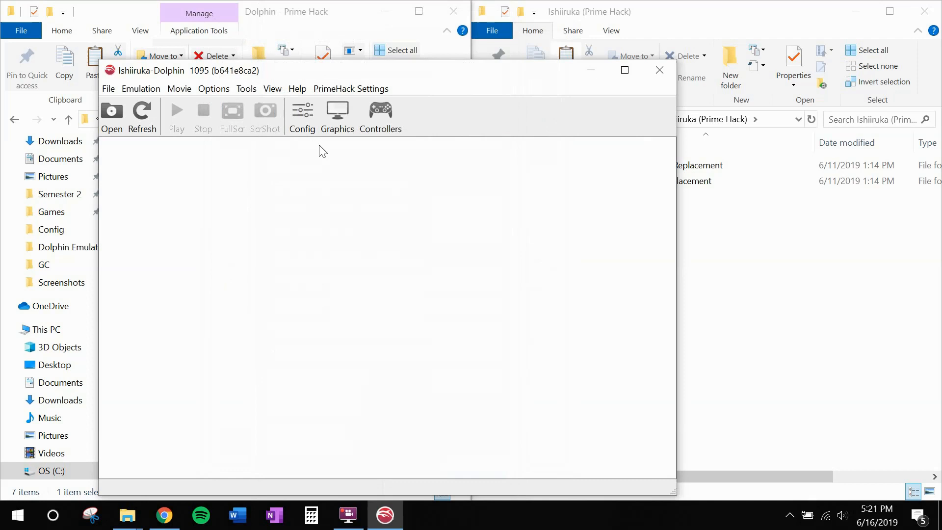
mouse_move(302, 114)
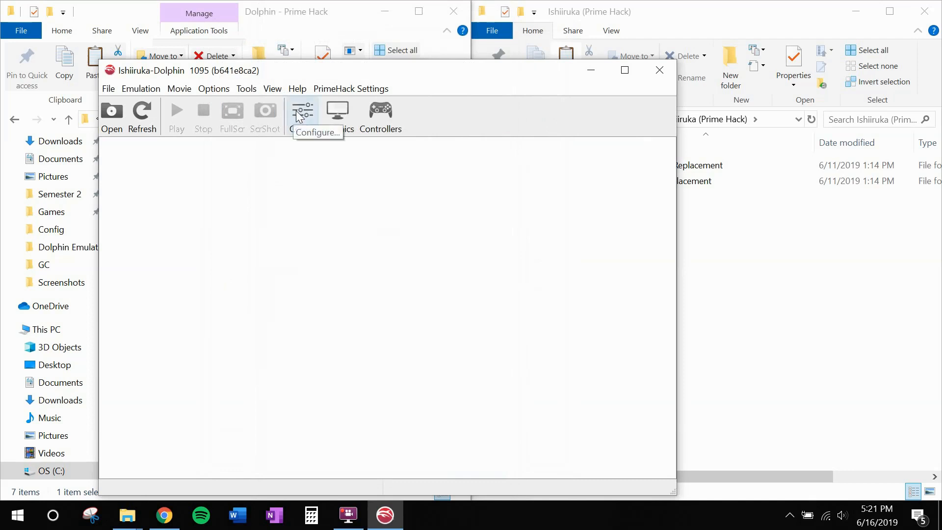
Turn on Enable Cheats and add C:\Games\Dolphin\Games as a game directory
left_click(302, 114)
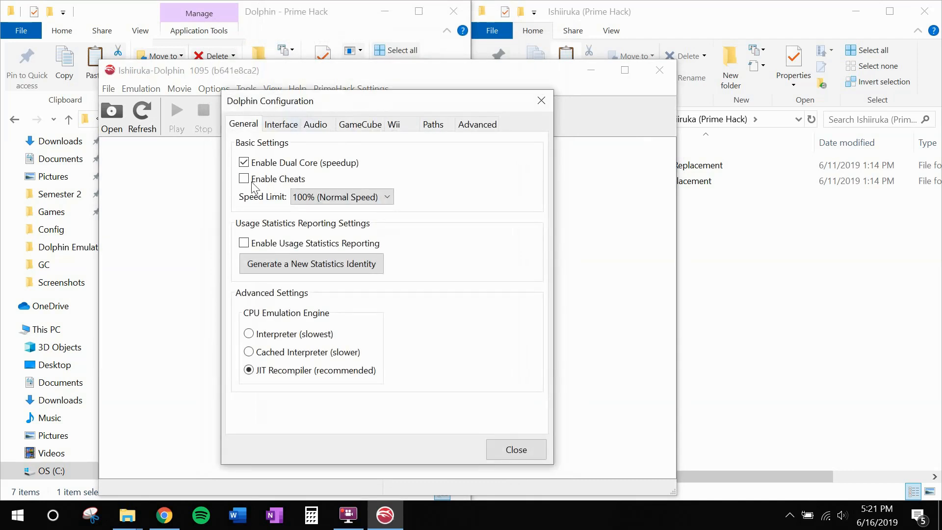
mouse_move(243, 179)
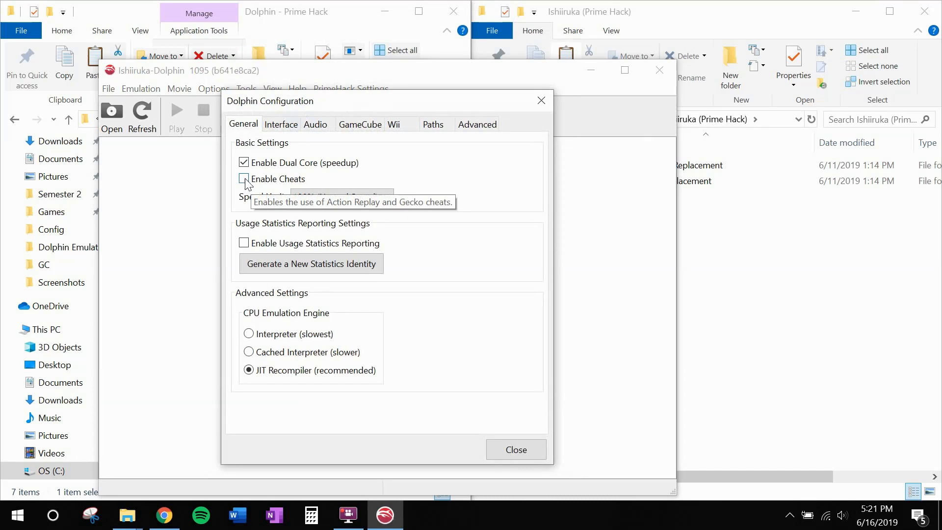
left_click(243, 178)
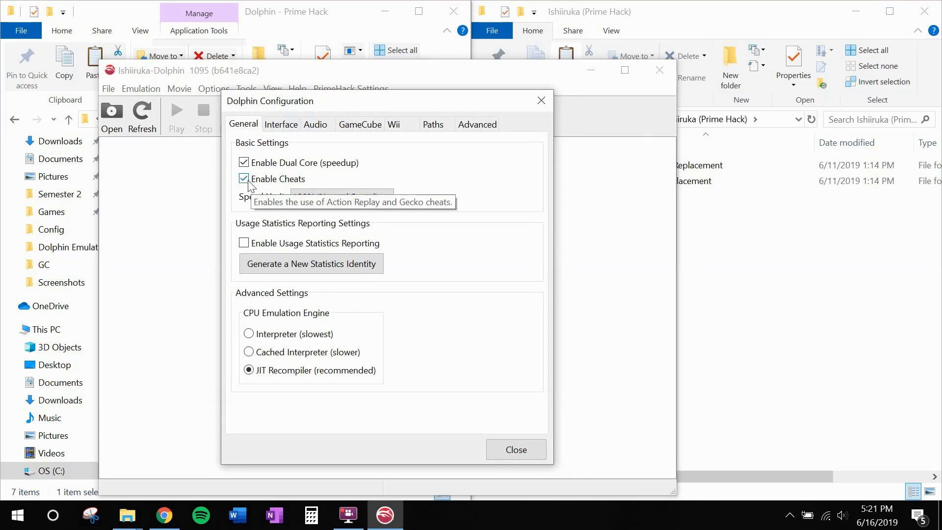
mouse_move(329, 162)
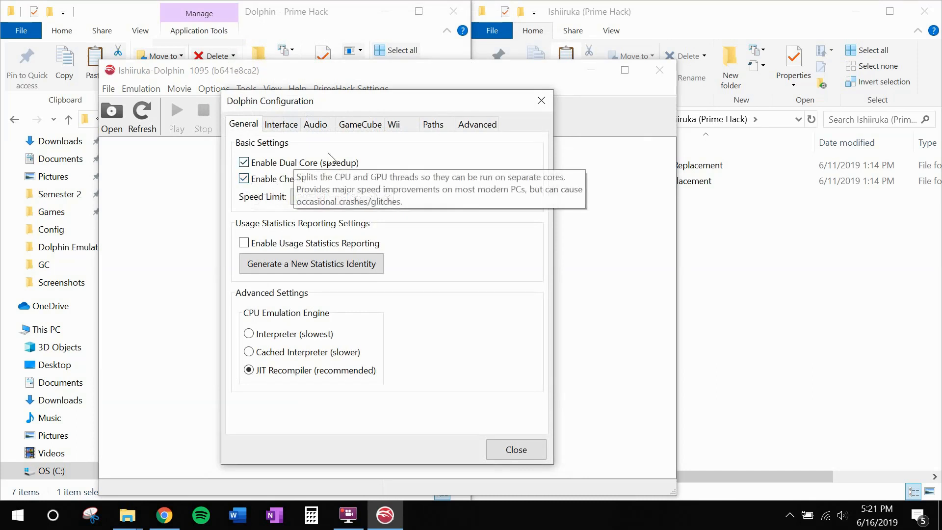
left_click(433, 124)
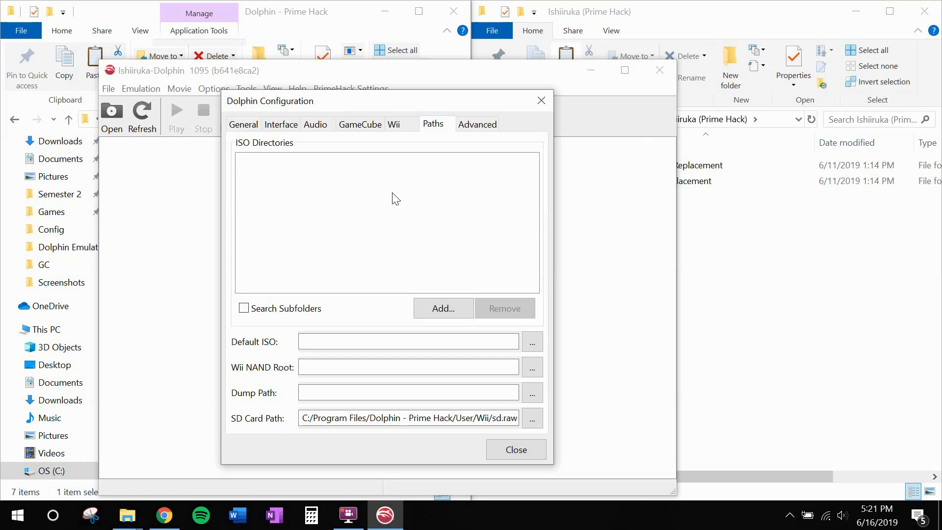
mouse_move(126, 516)
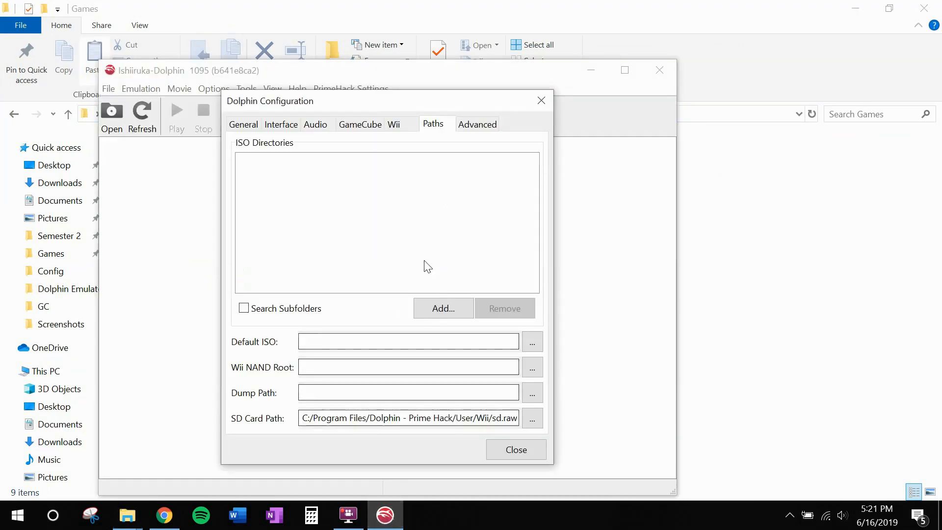
left_click(443, 308)
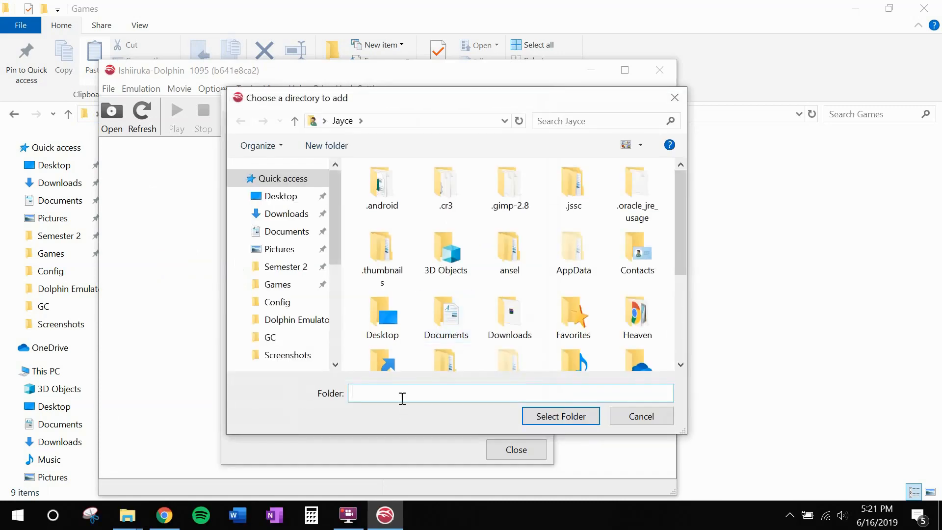
type("C:\\Games\\Dolphin\\Games")
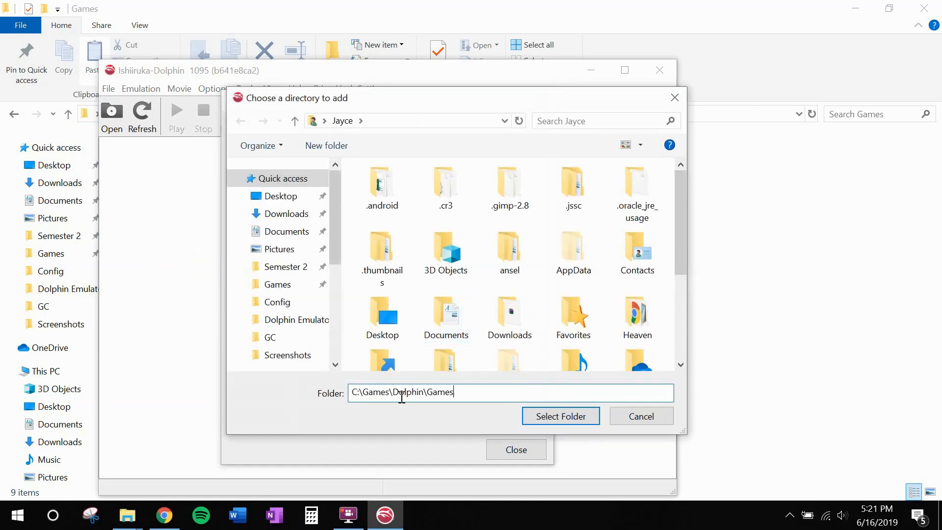
left_click(559, 416)
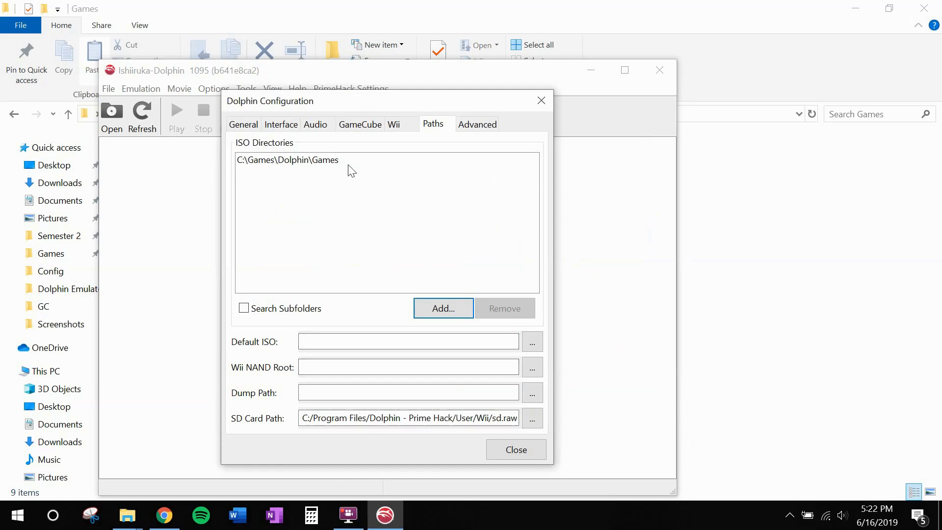
left_click(515, 450)
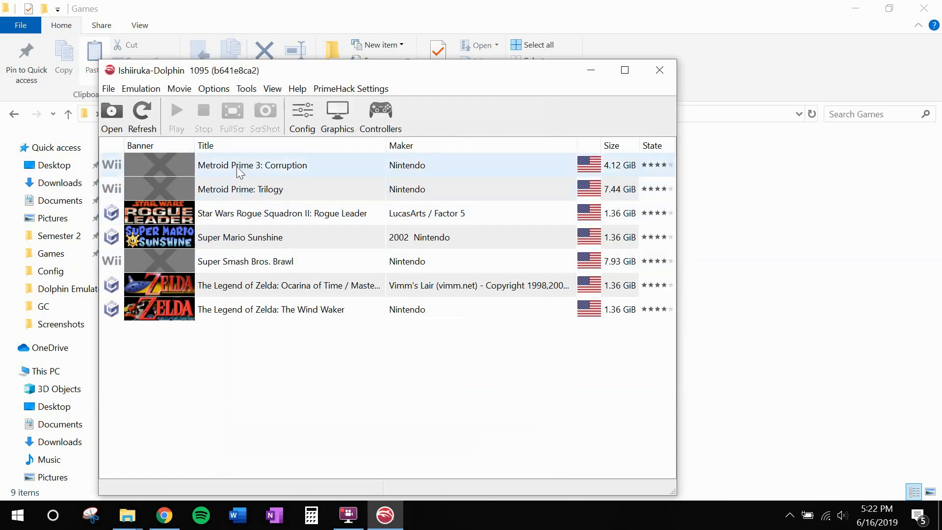
Set camera sensitivity 20, bind Visor 2 to a mouse button, field of view 72, and save
left_click(283, 213)
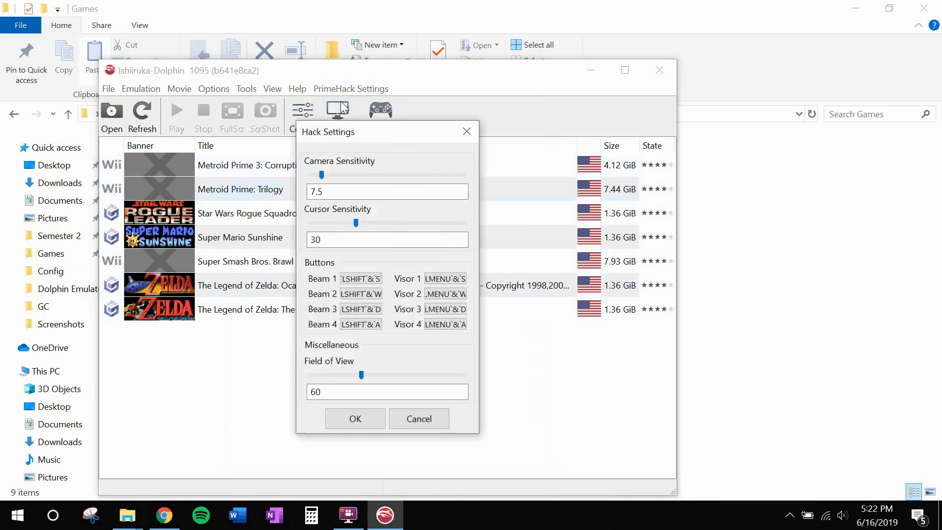
left_click_drag(321, 175, 335, 175)
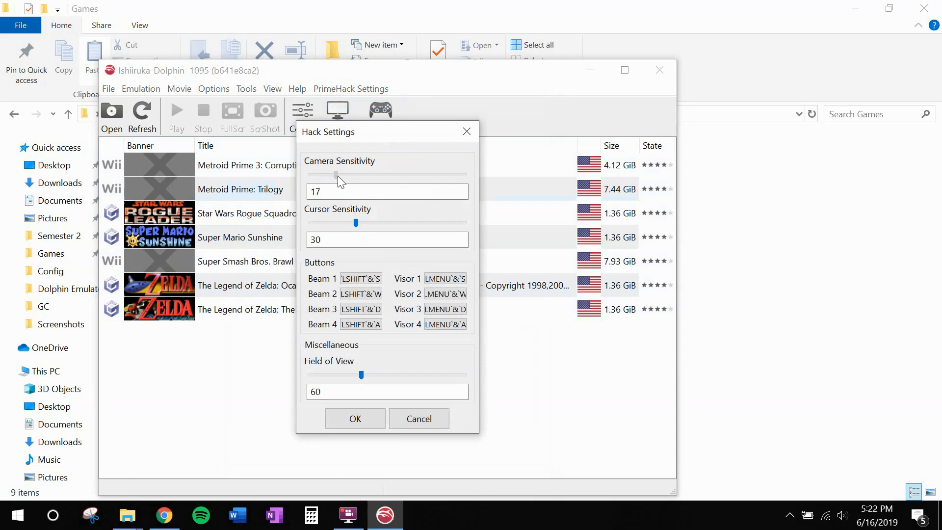
left_click_drag(335, 174, 341, 174)
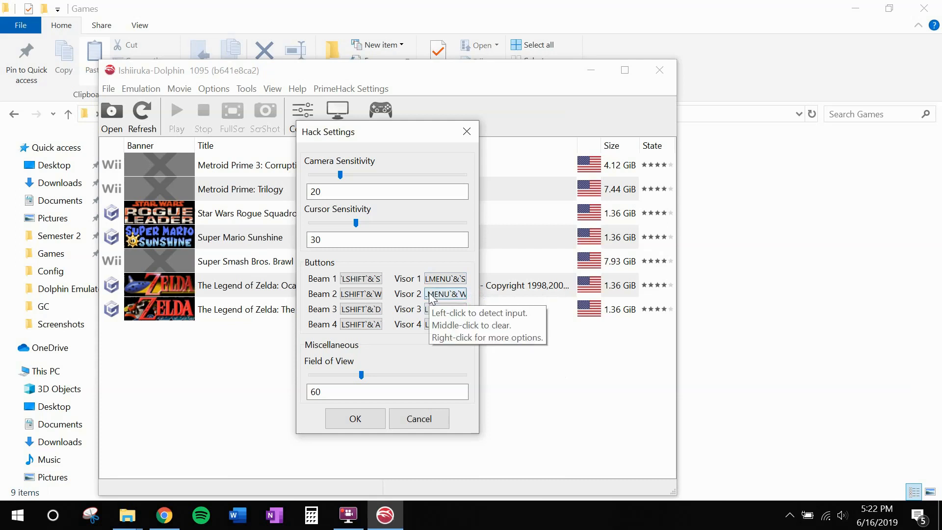
left_click(445, 293)
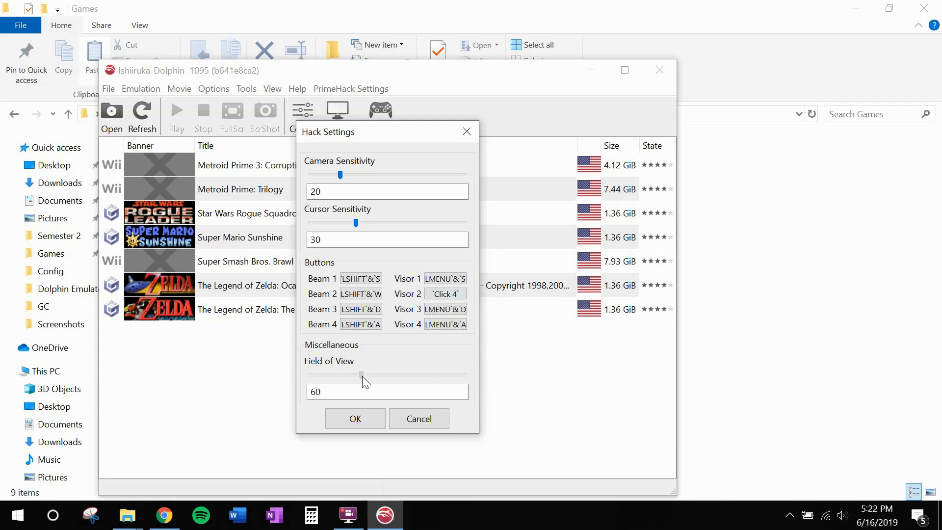
left_click_drag(362, 375, 365, 375)
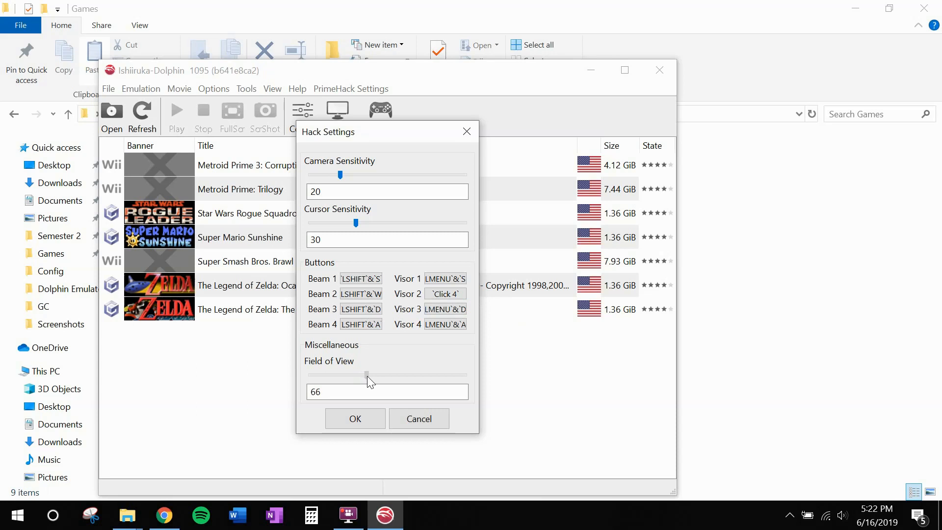
left_click_drag(365, 375, 370, 374)
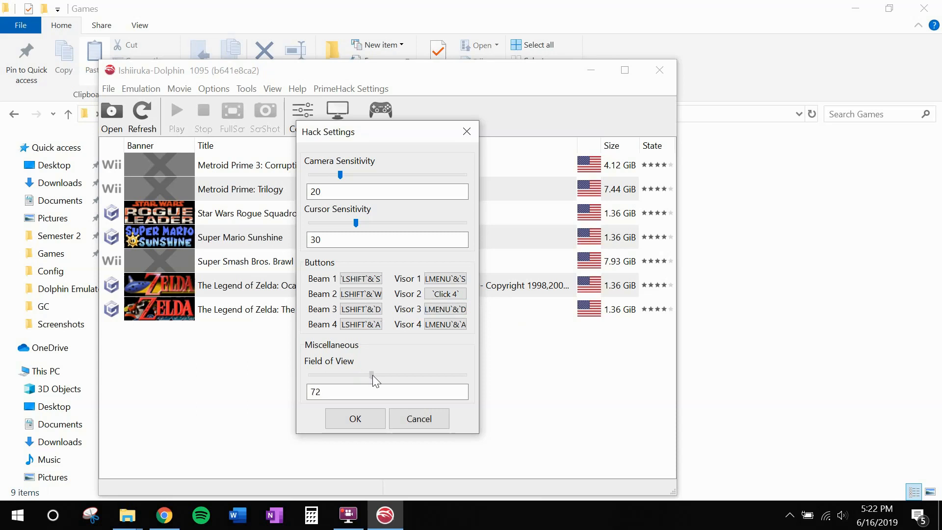
mouse_move(369, 369)
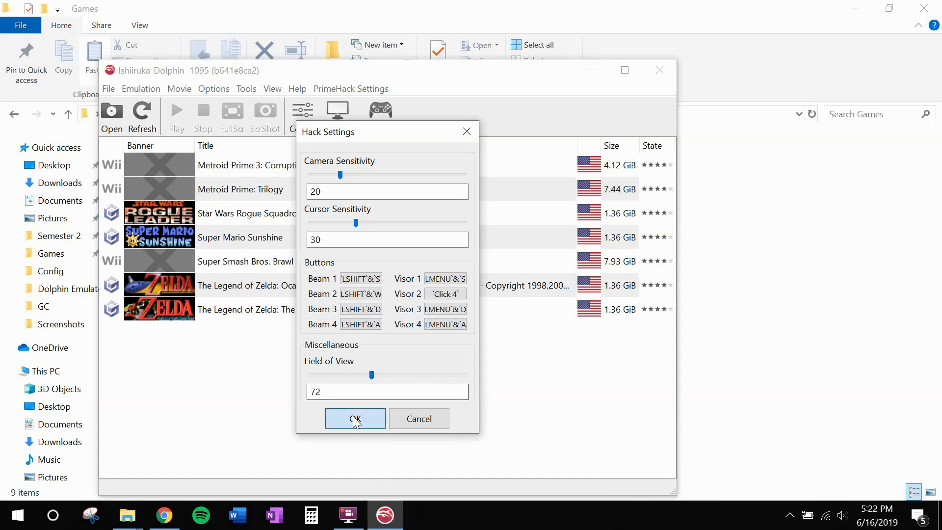
left_click(355, 418)
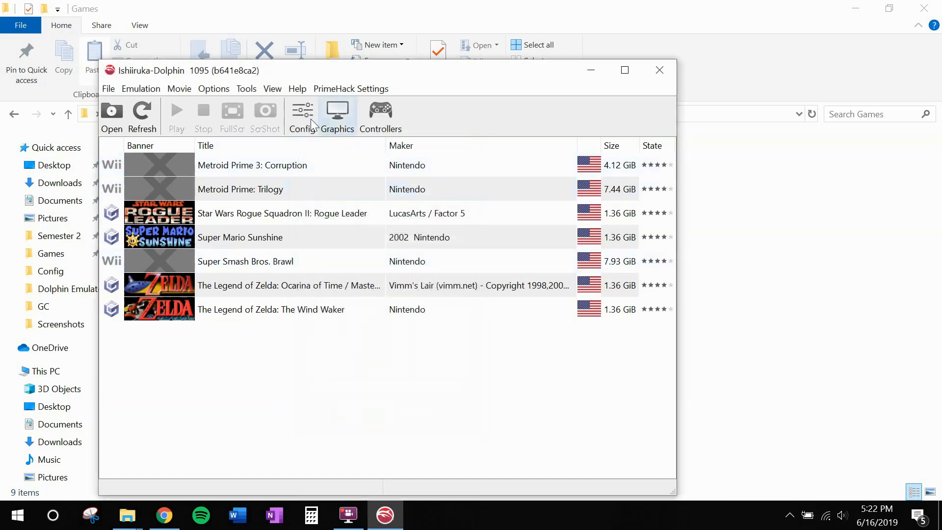
mouse_move(337, 114)
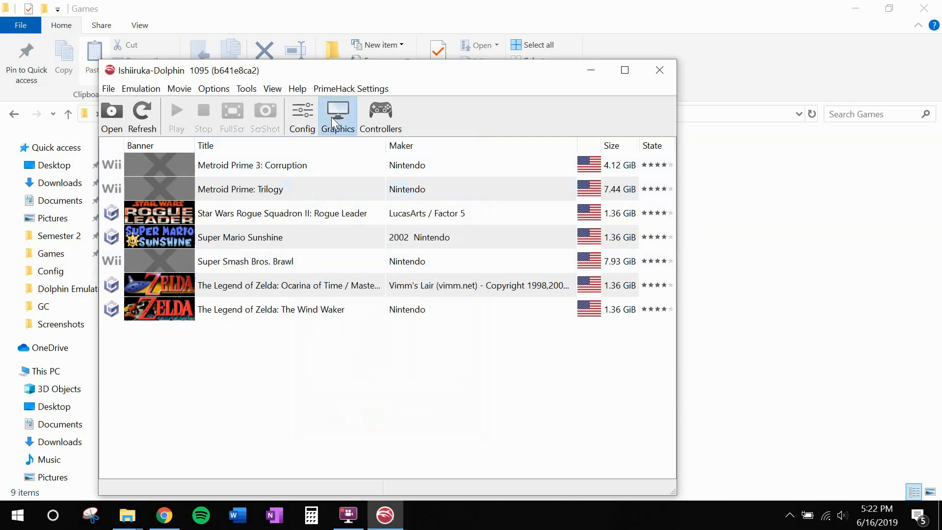
Enable V-Sync, mouse-cursor hiding and the FPS counter in the general graphics settings
left_click(337, 116)
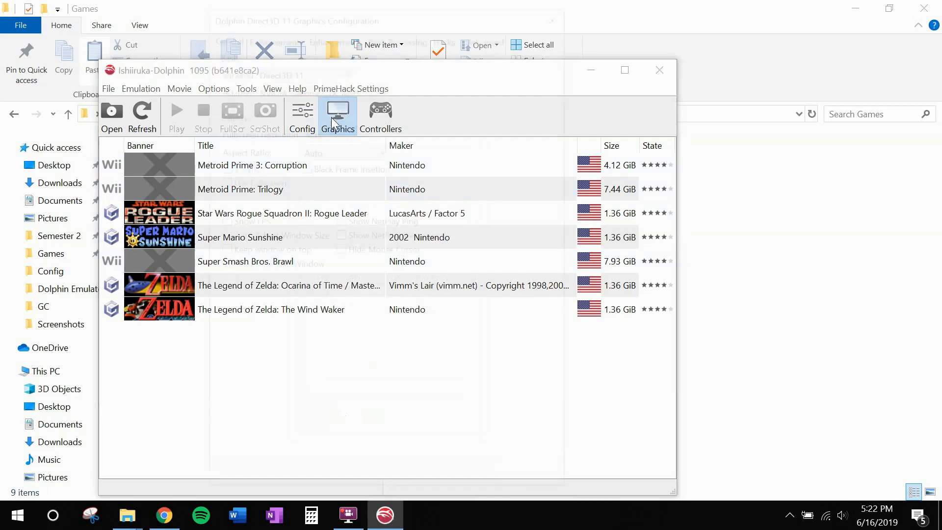
left_click(337, 115)
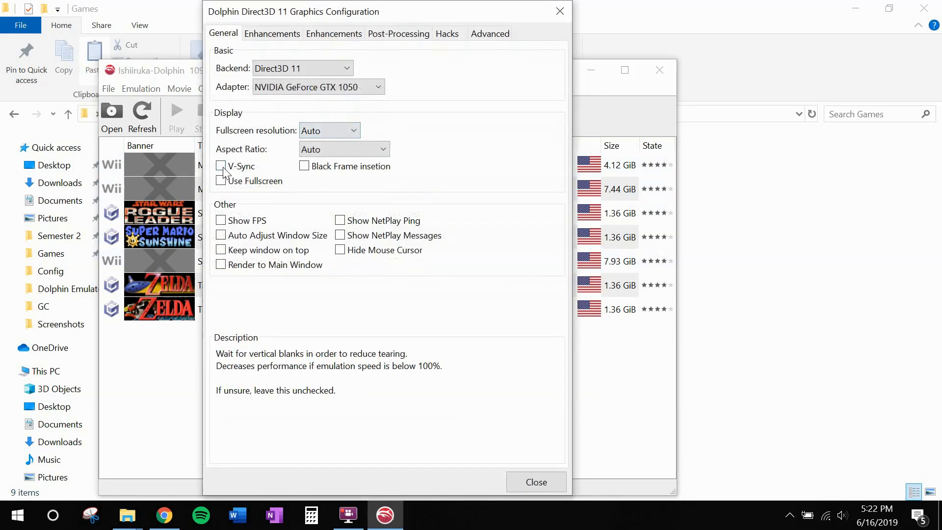
left_click(221, 165)
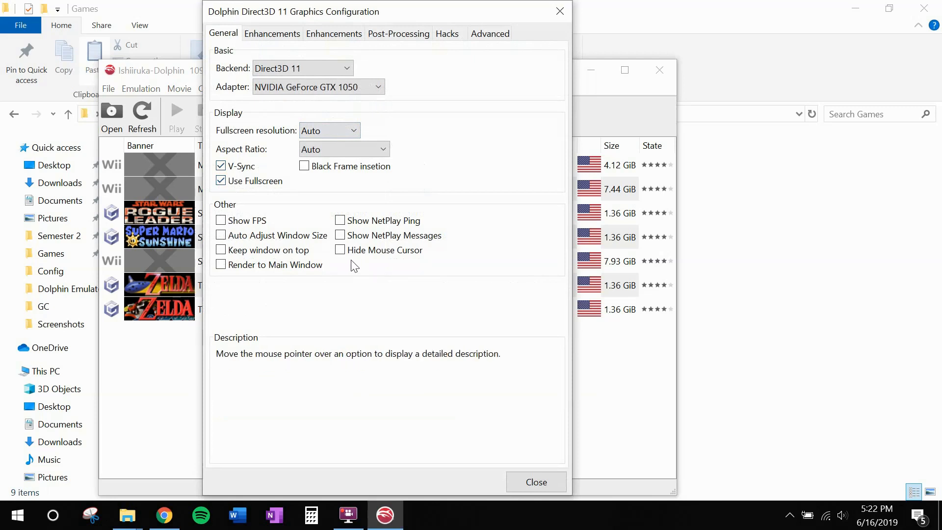
left_click(339, 249)
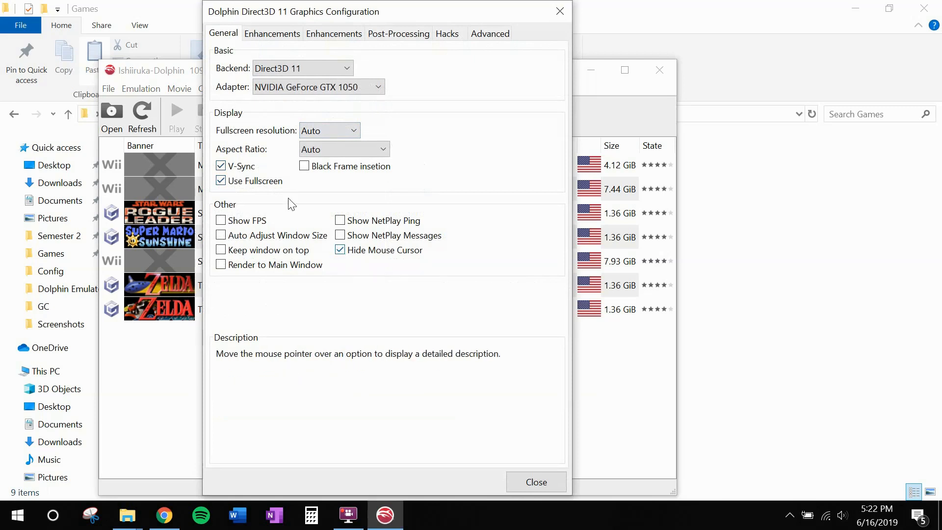
left_click(220, 220)
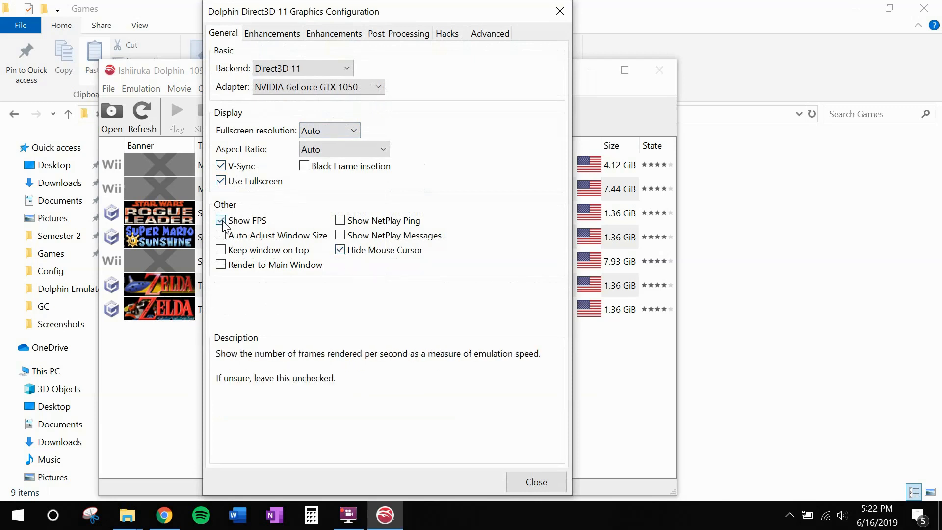
Keep internal resolution at native 1x and set ubershaders to Hybrid
left_click(271, 33)
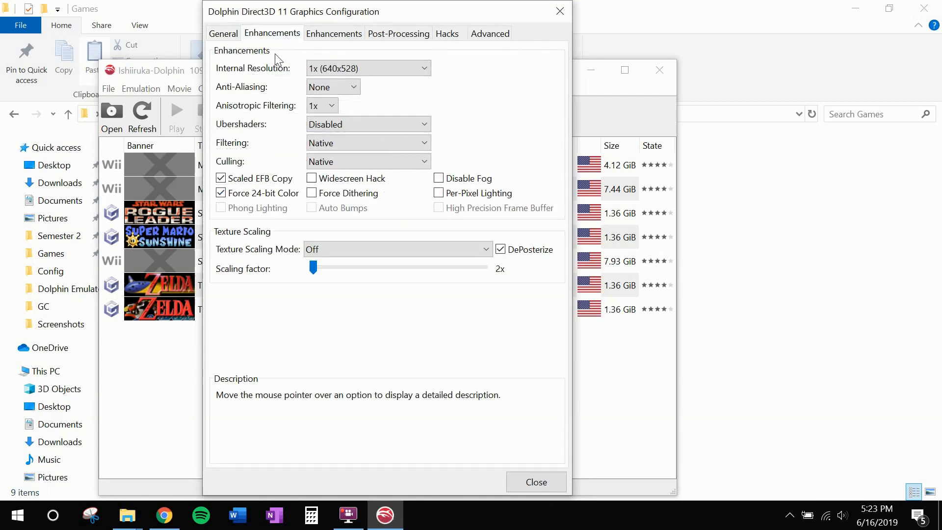
left_click(366, 68)
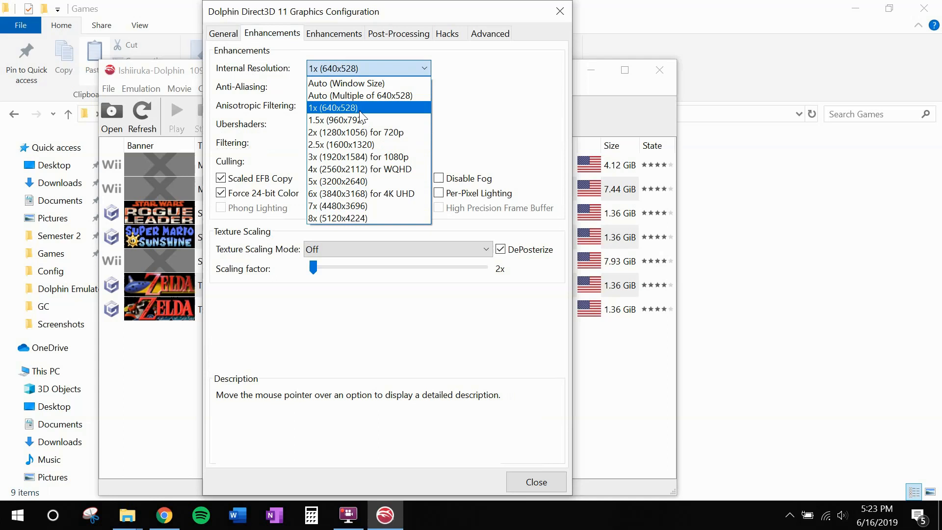
left_click(333, 107)
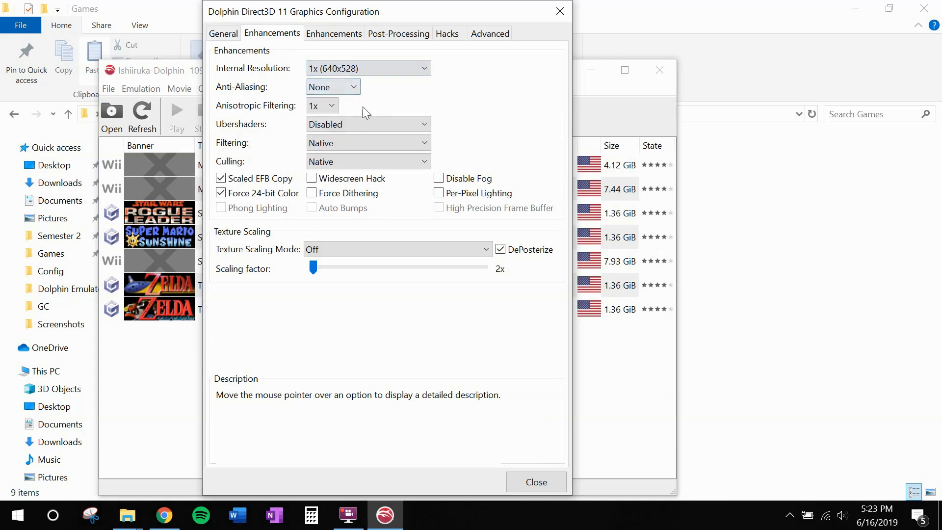
left_click(367, 125)
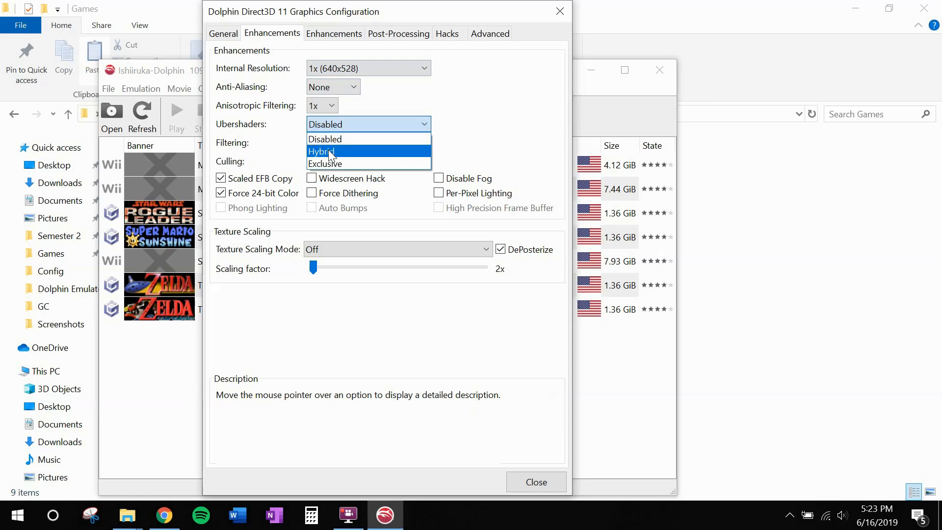
left_click(323, 151)
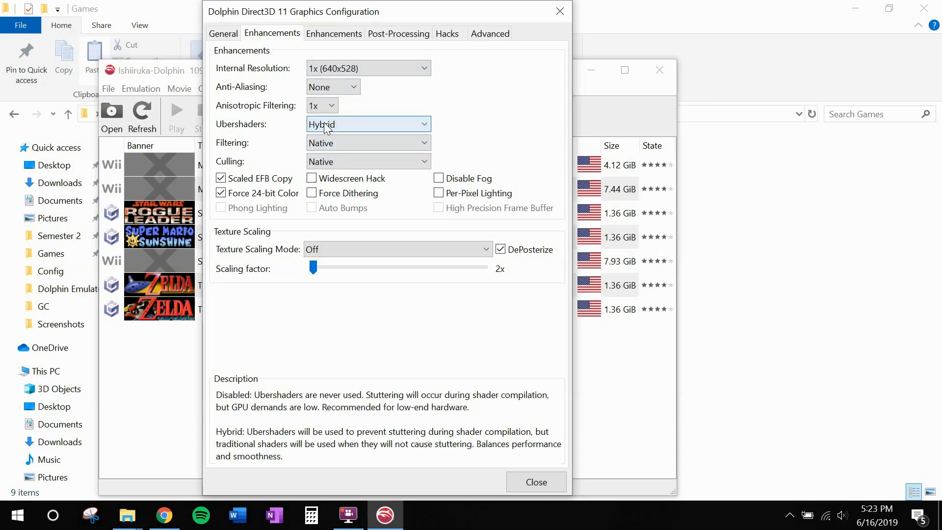
left_click(490, 33)
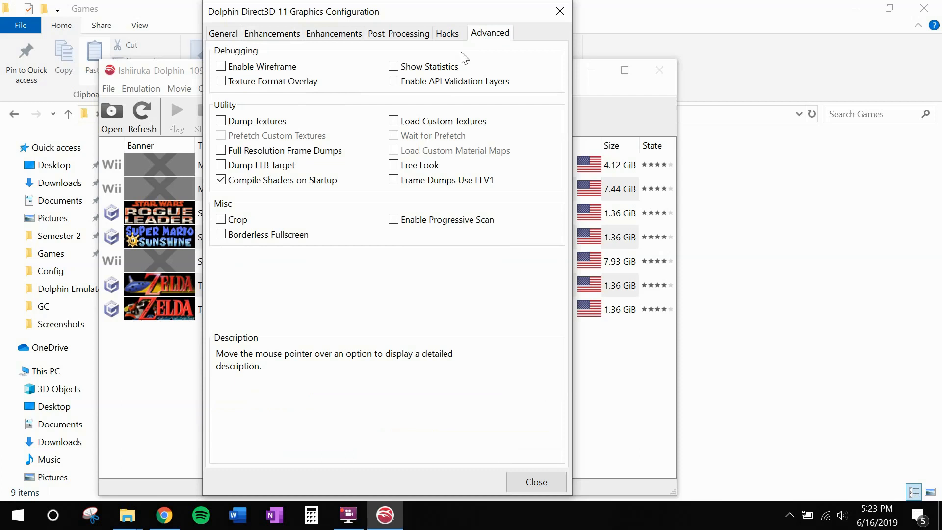
Enable Load Custom Textures and Prefetch Custom Textures, then close the graphics configuration
left_click(393, 120)
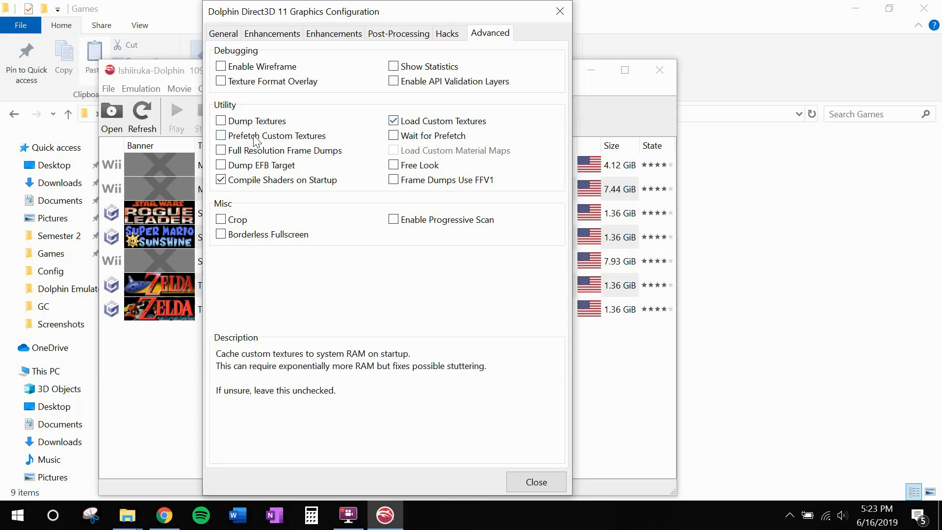
left_click(221, 136)
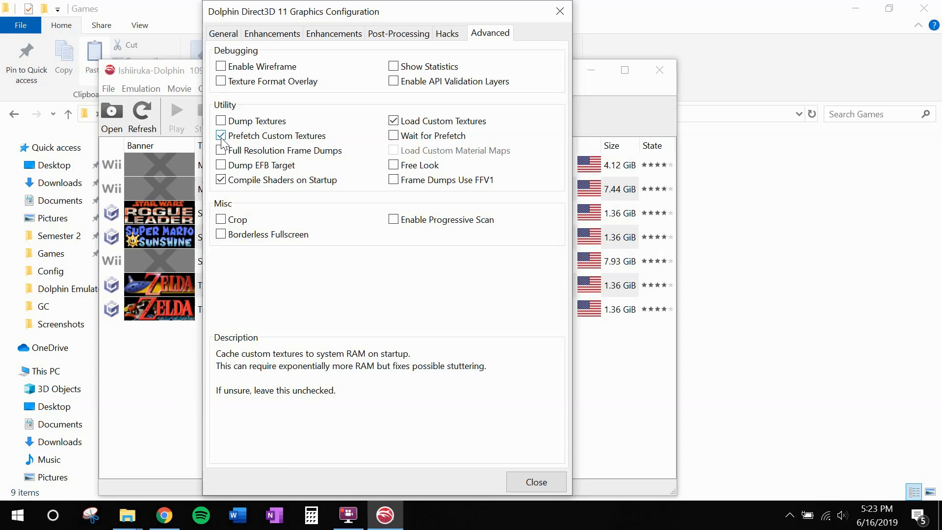
mouse_move(333, 294)
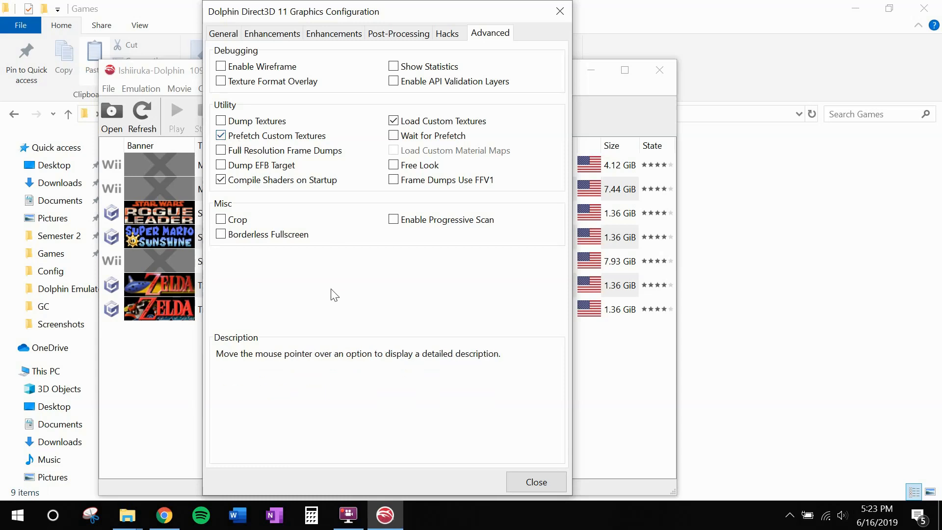
left_click(535, 482)
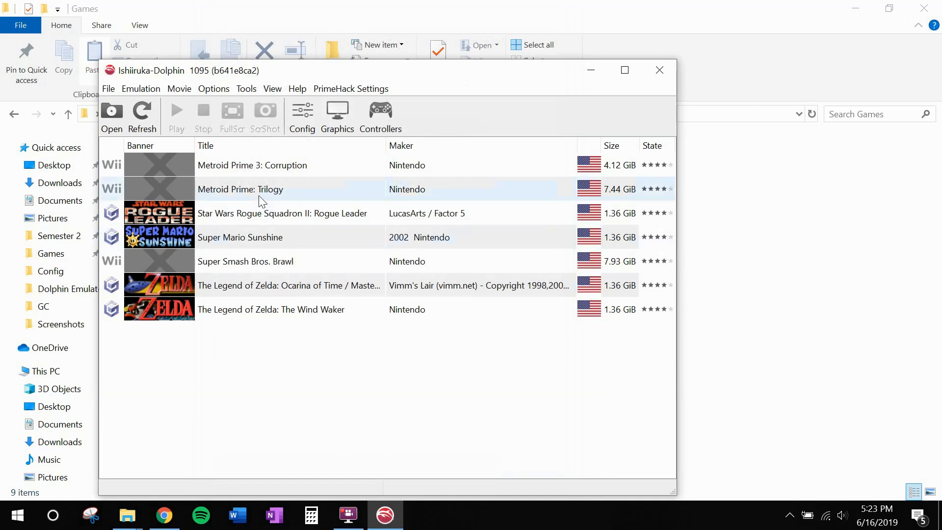
Select Metroid Prime: Trilogy in the game list and launch it
left_click(240, 188)
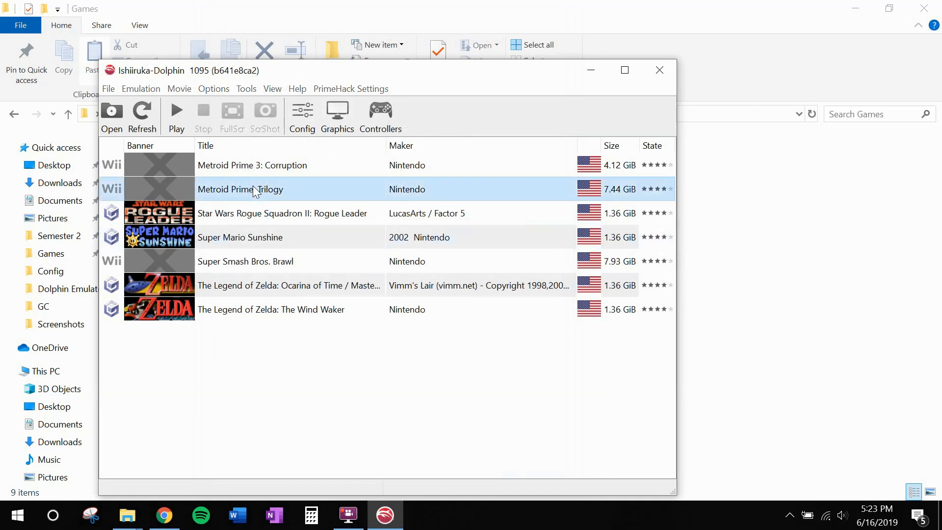
double_click(241, 188)
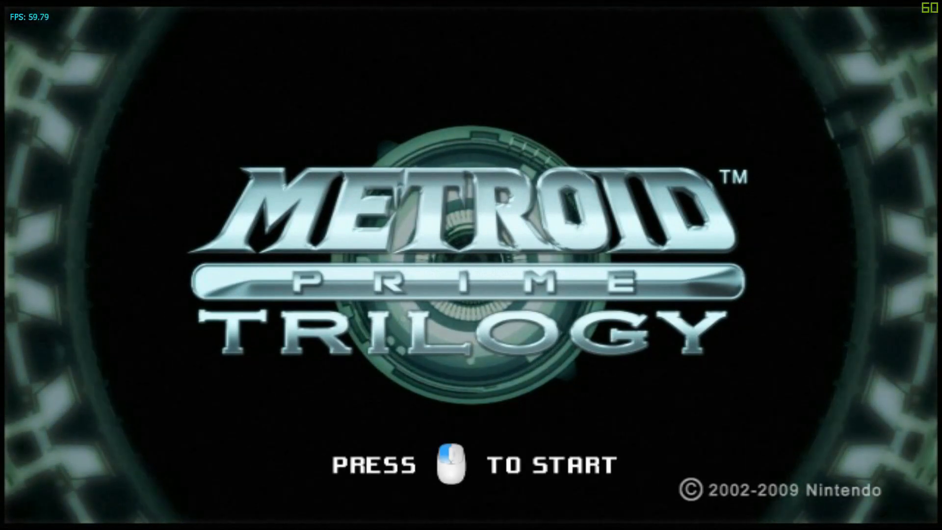
Start Metroid Prime from Slot 1 with a Mii profile on Normal difficulty
left_click(449, 466)
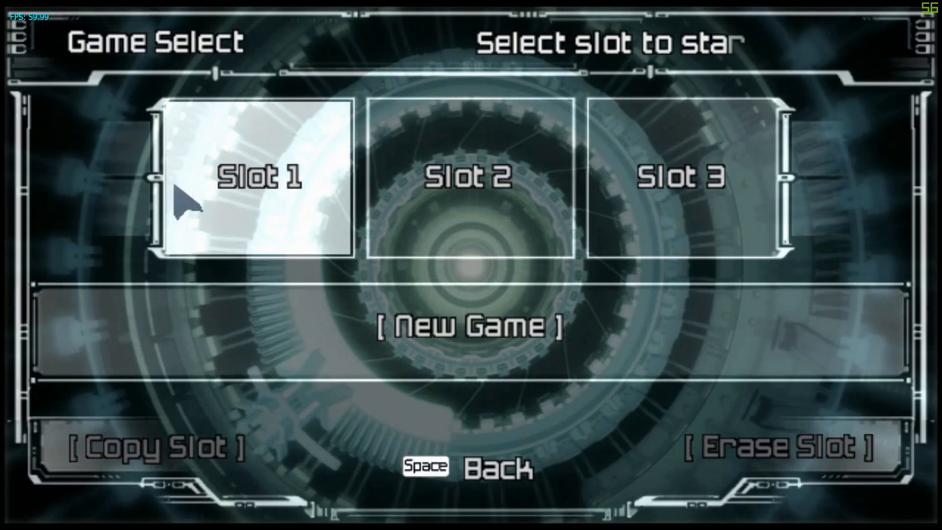
left_click(258, 177)
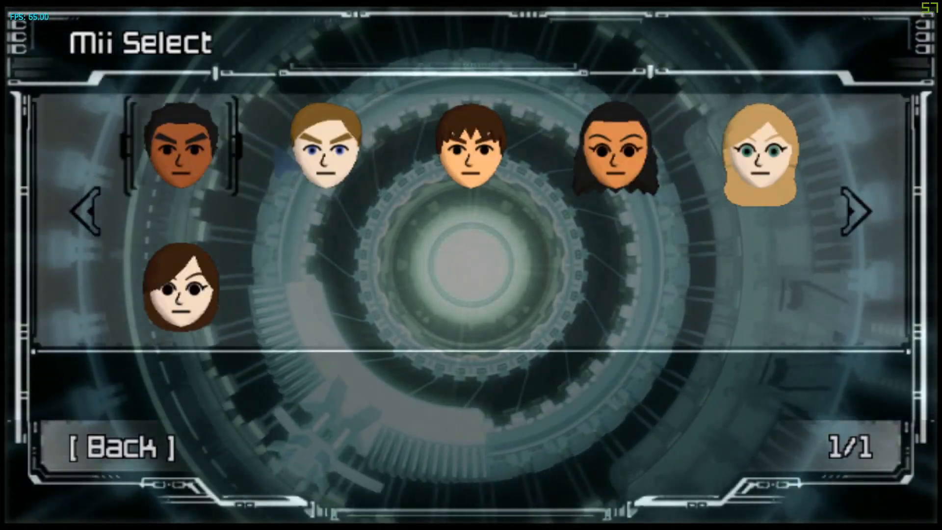
left_click(327, 144)
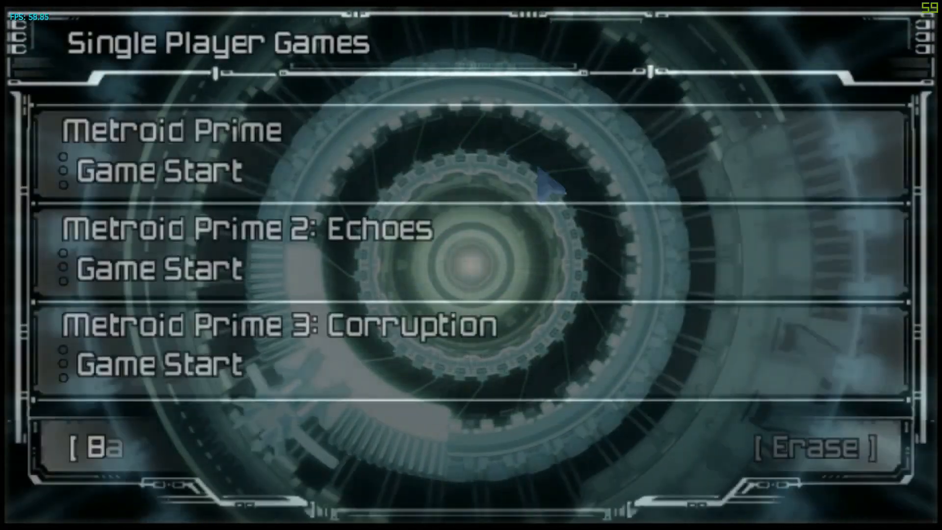
left_click(158, 171)
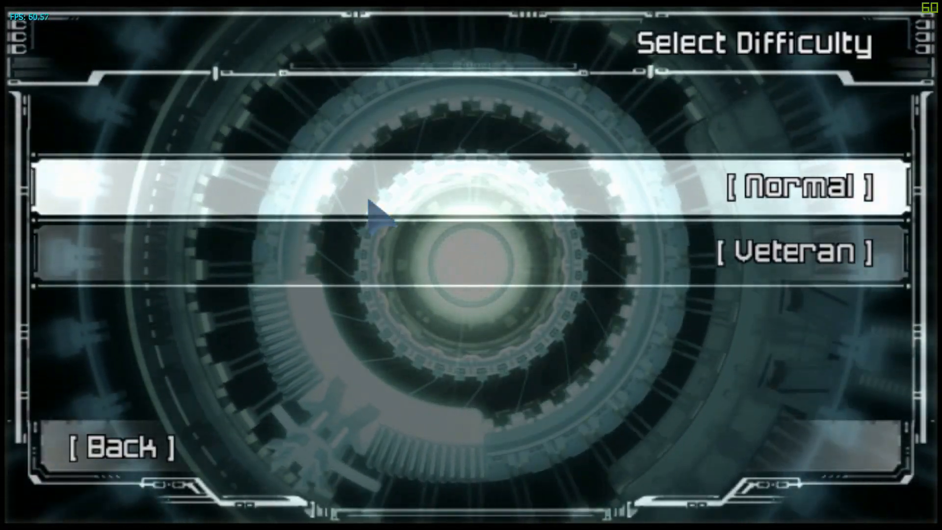
left_click(805, 186)
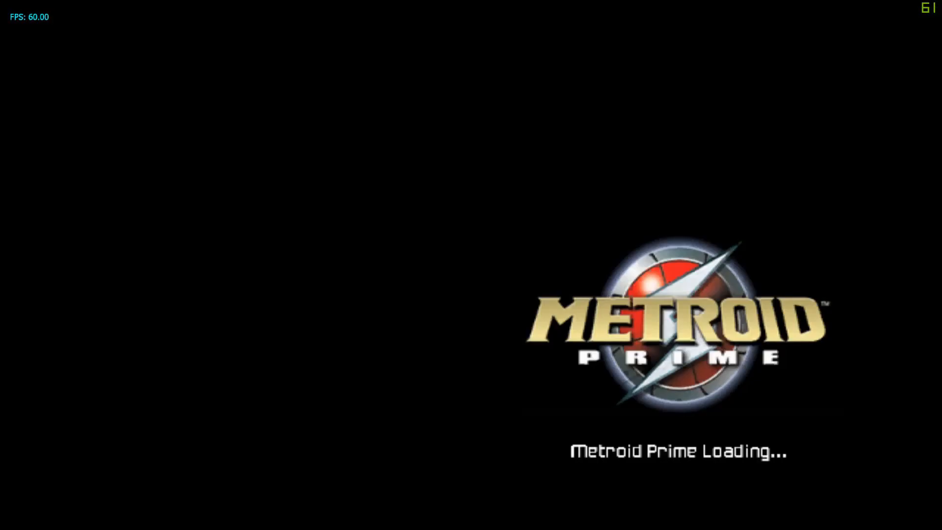
left_click(570, 180)
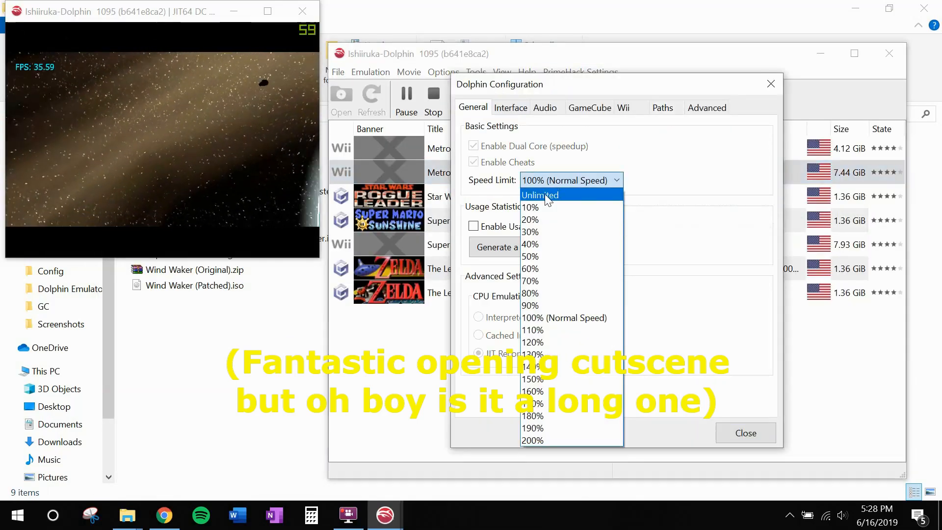
Set the emulation speed limit to Unlimited to rush through the opening cutscene
left_click(539, 195)
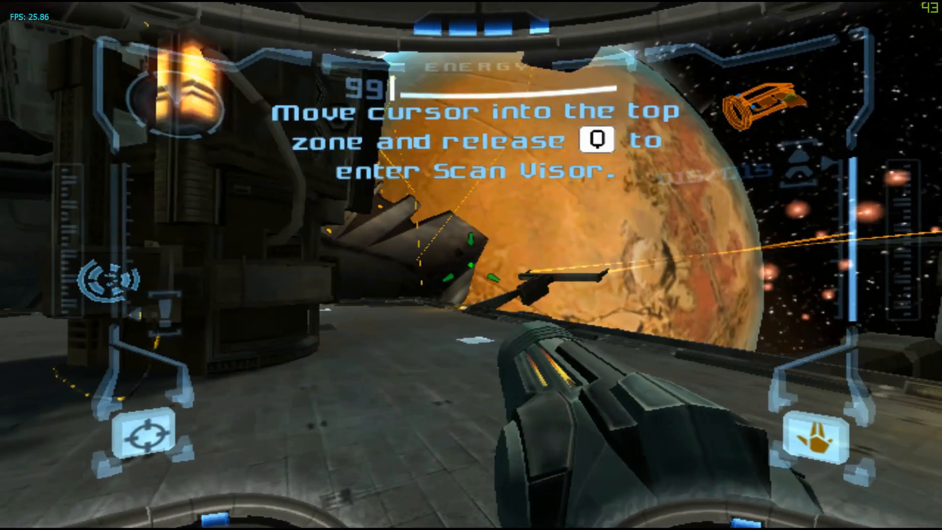
Switch into the Scan Visor with Q, then back to the Combat Visor
key("q")
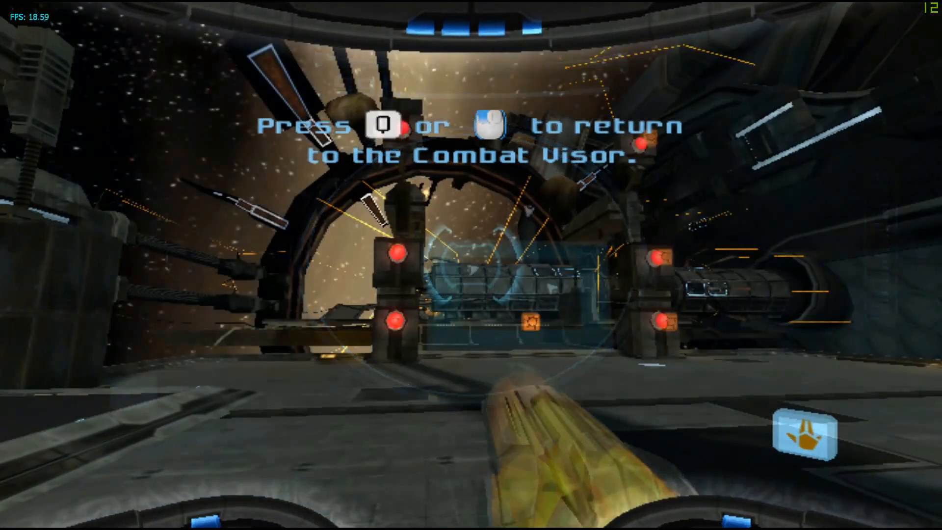
key("q")
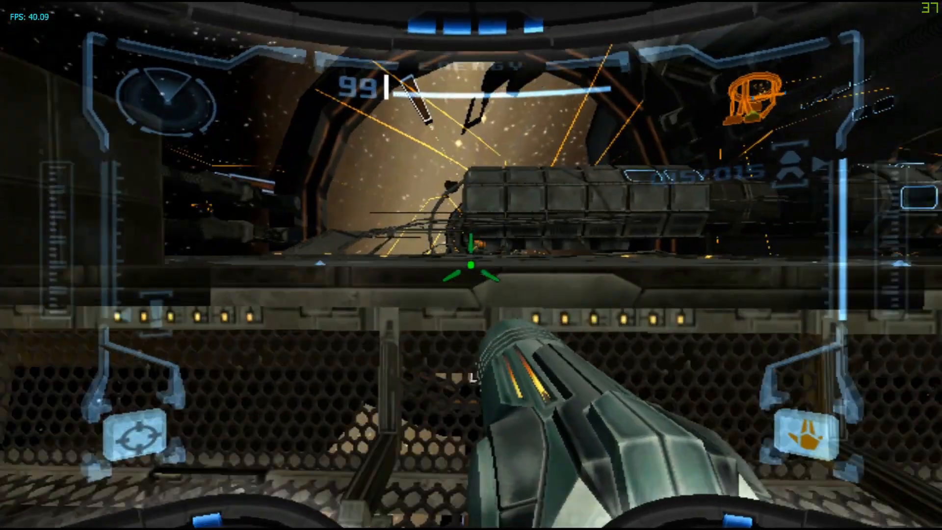
mouse_move(470, 265)
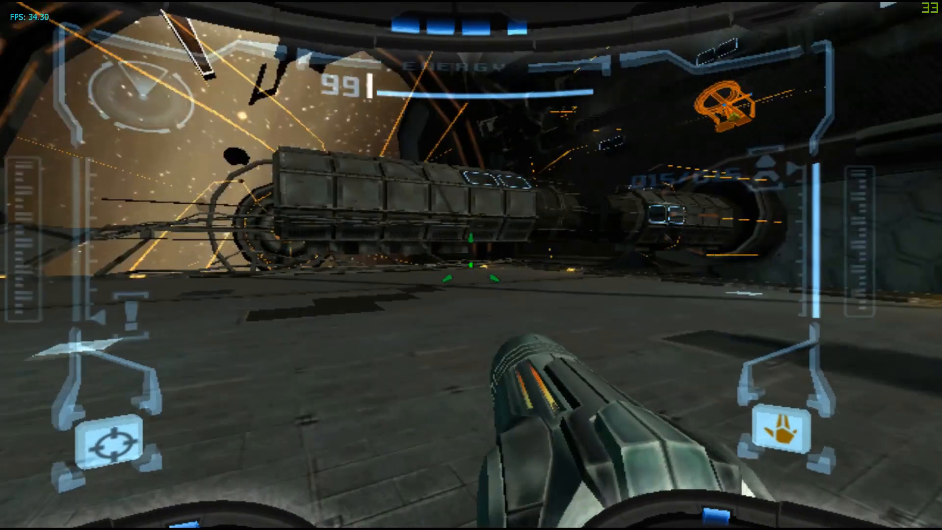